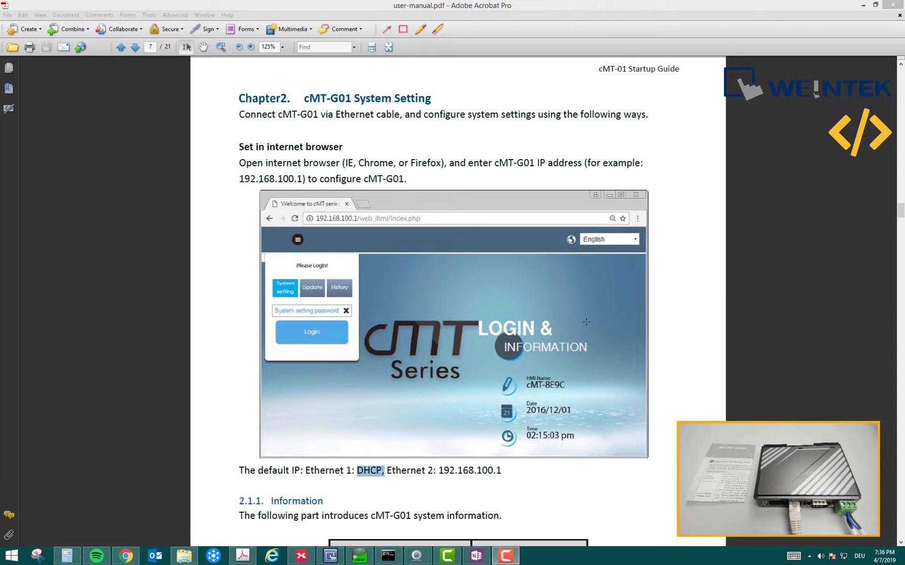
{"action": "mouse_move", "coordinate": [357, 128]}
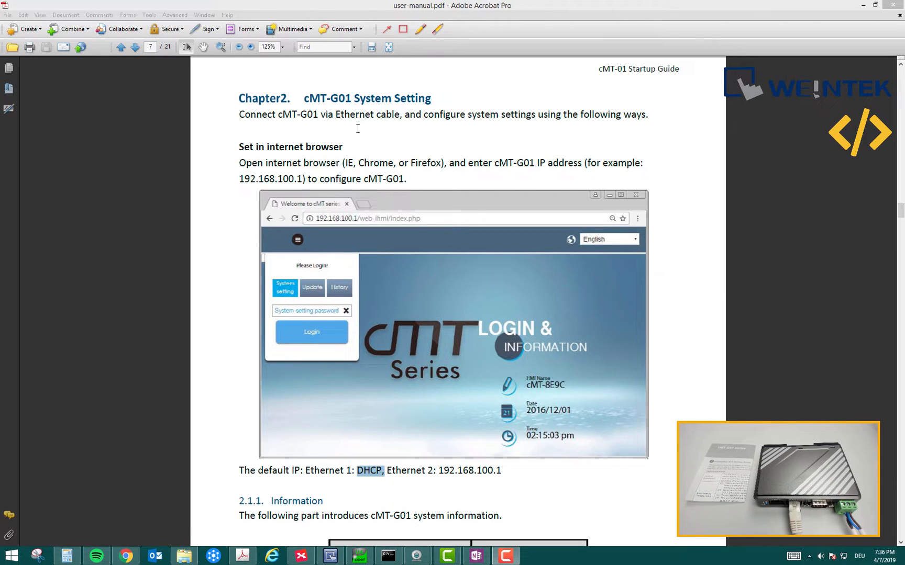
{"action": "mouse_move", "coordinate": [361, 181]}
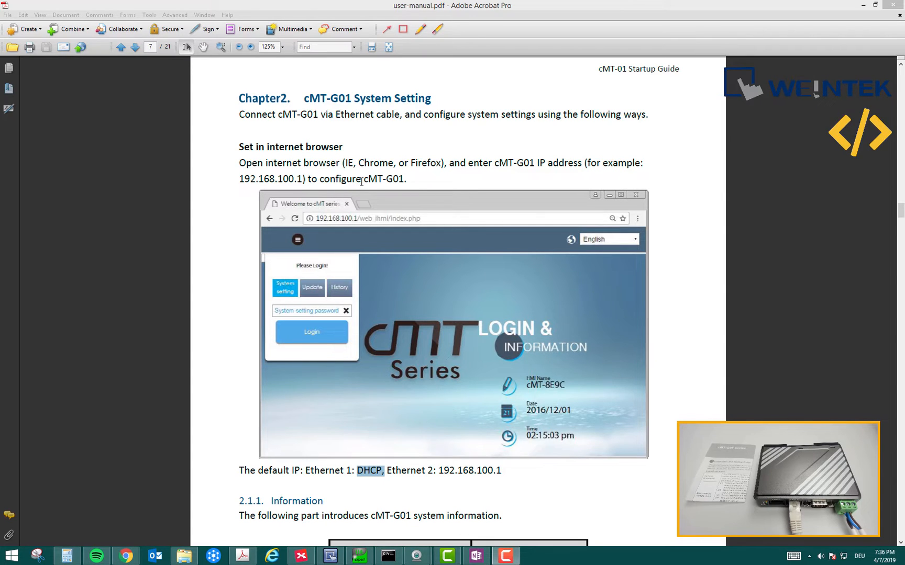
{"action": "mouse_move", "coordinate": [355, 439]}
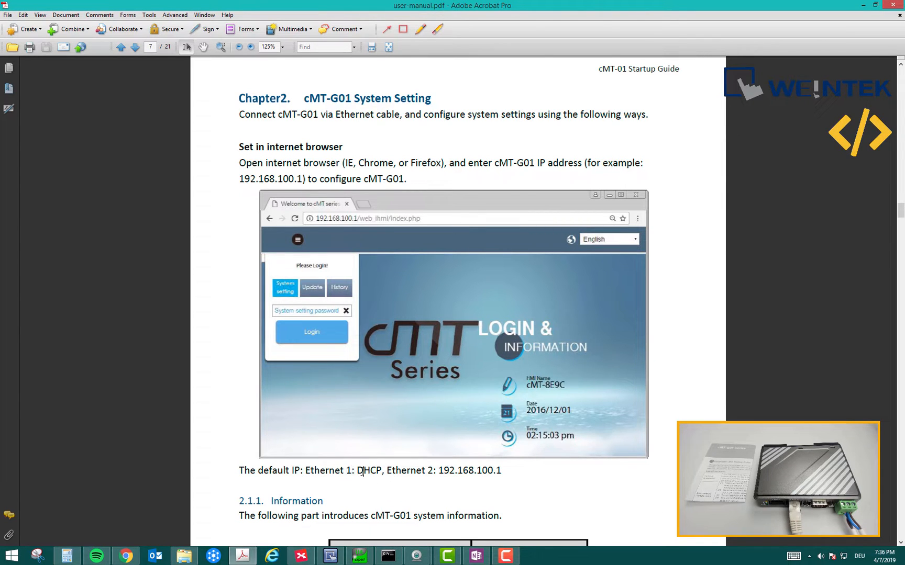
Note the manual's default Ethernet IP 192.168.100.1 and locate WeintekIoT in the router list
{"action": "double_click", "coordinate": [369, 471]}
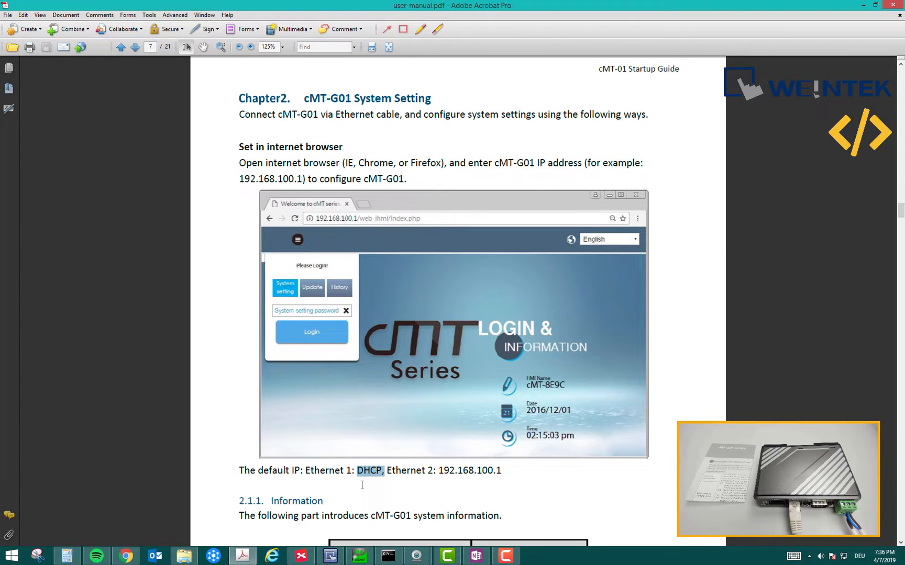
{"action": "double_click", "coordinate": [323, 470]}
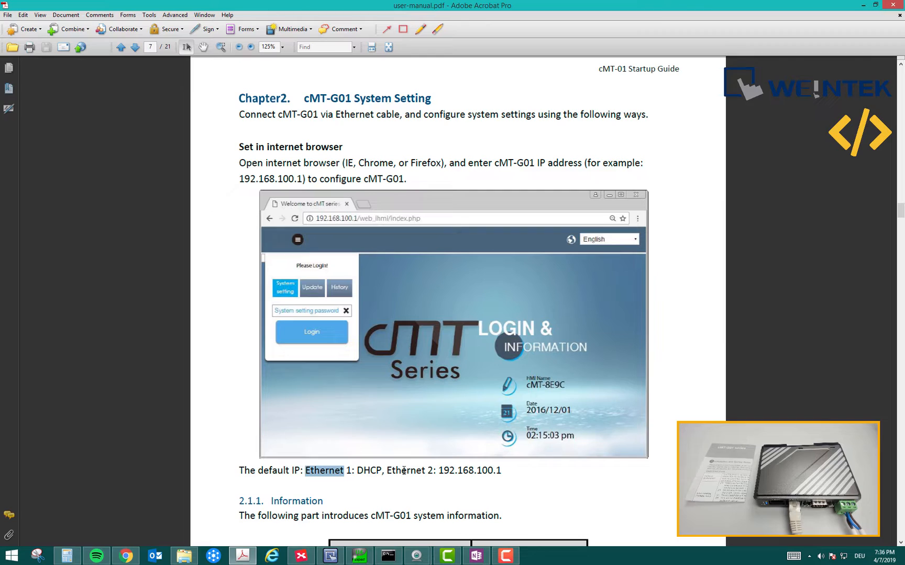
{"action": "left_click_drag", "start_coordinate": [437, 470], "coordinate": [501, 471]}
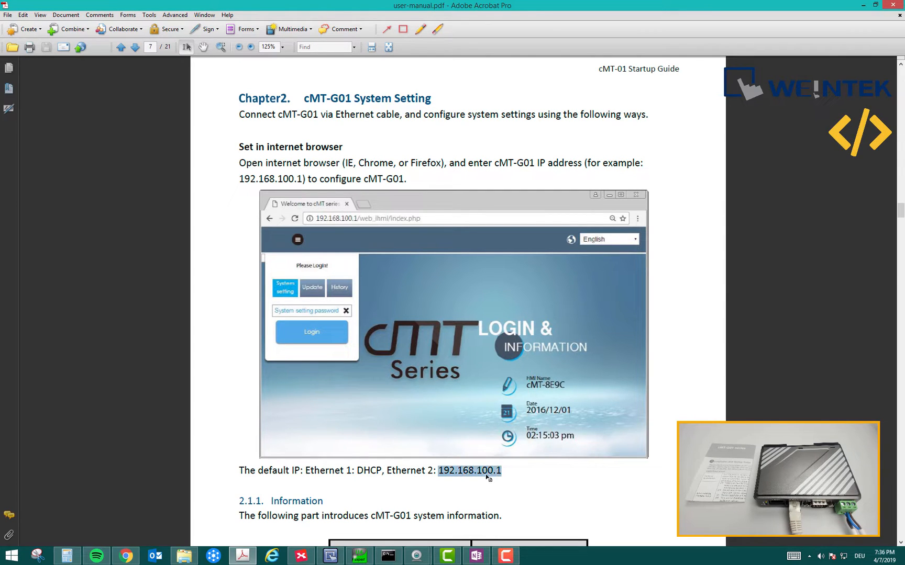
{"action": "mouse_move", "coordinate": [499, 478]}
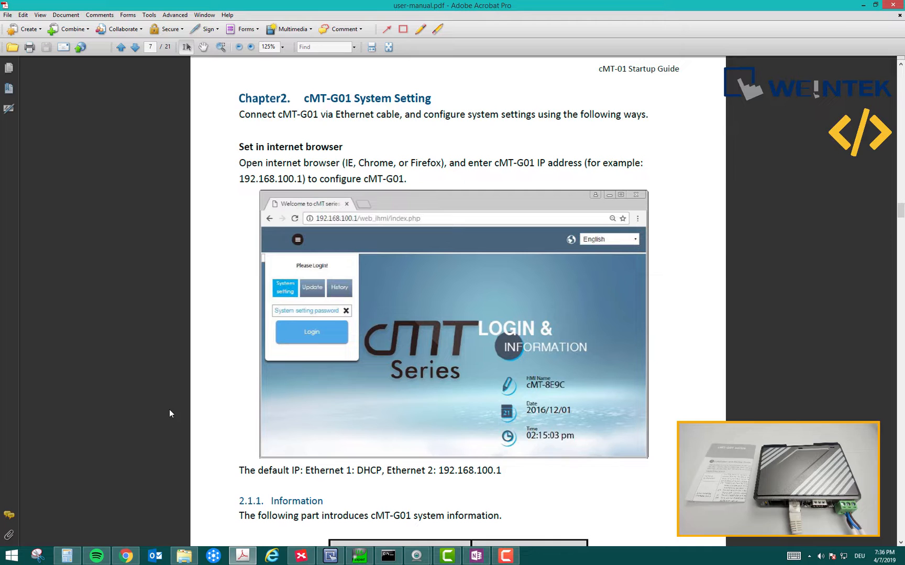
{"action": "mouse_move", "coordinate": [198, 473]}
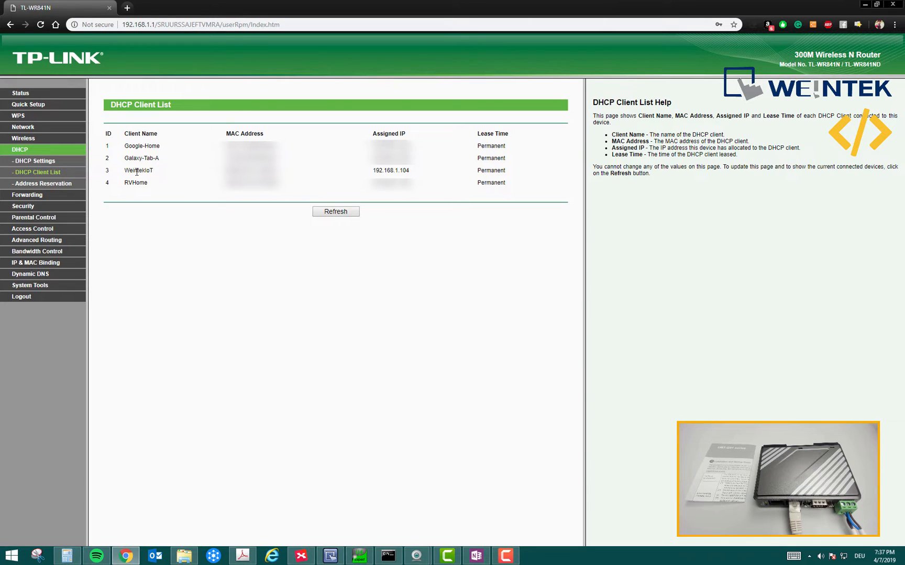
{"action": "double_click", "coordinate": [137, 170]}
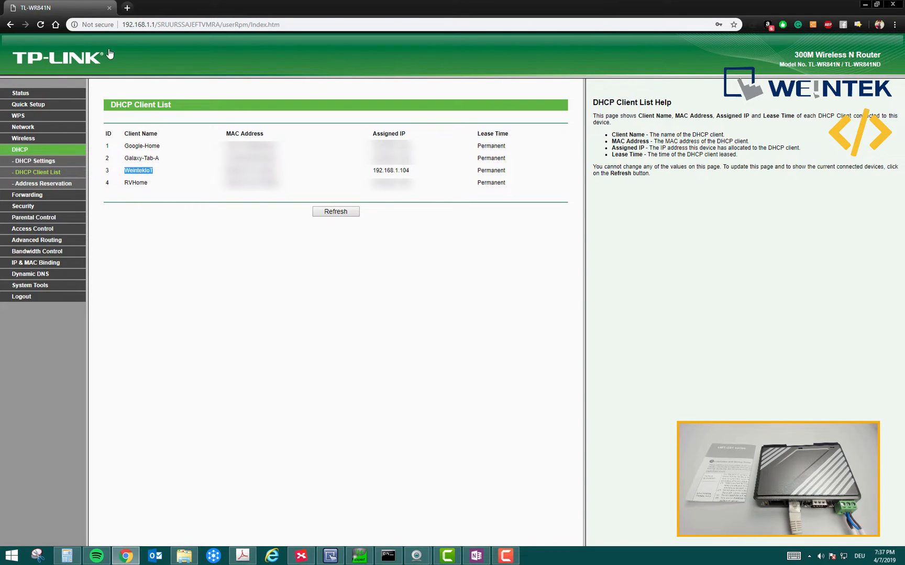
{"action": "left_click", "coordinate": [126, 8]}
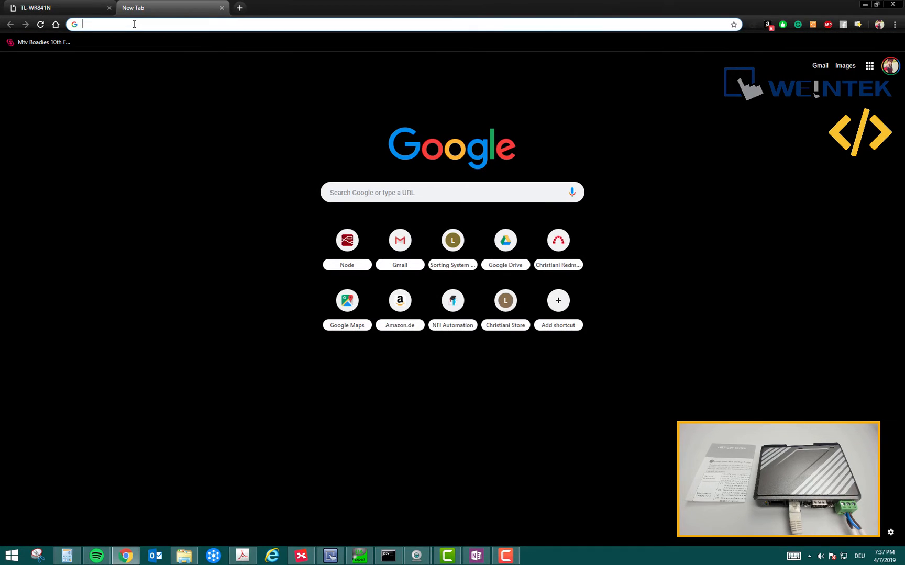
Log in to the gateway at 192.168.1.104 with the system setting password
{"action": "type", "text": "192.168.1.104/web_ihmi/index.php"}
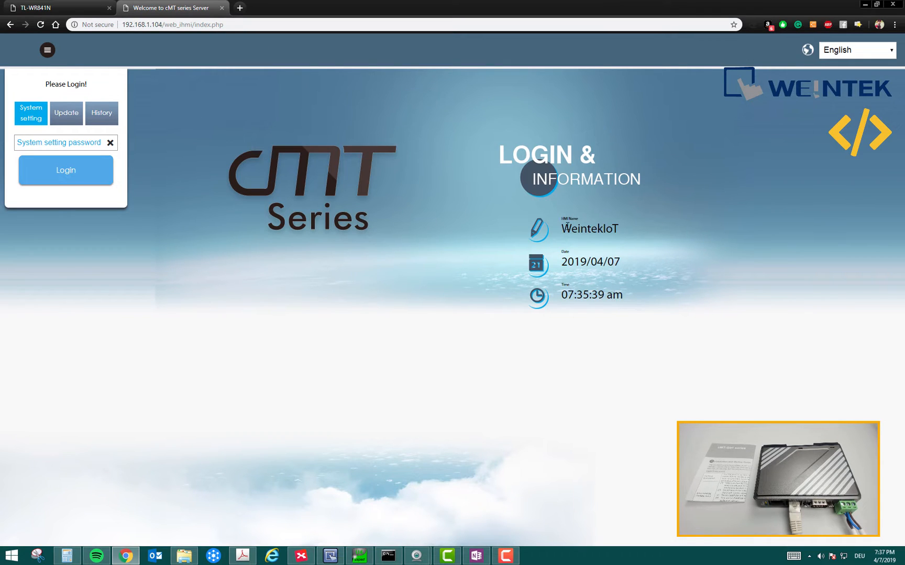
{"action": "mouse_move", "coordinate": [289, 166]}
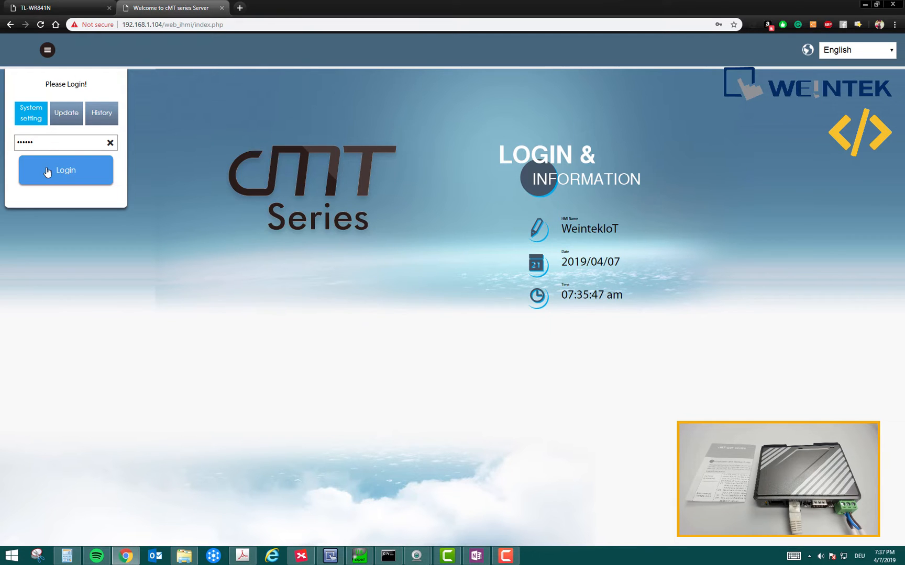
{"action": "left_click", "coordinate": [66, 170]}
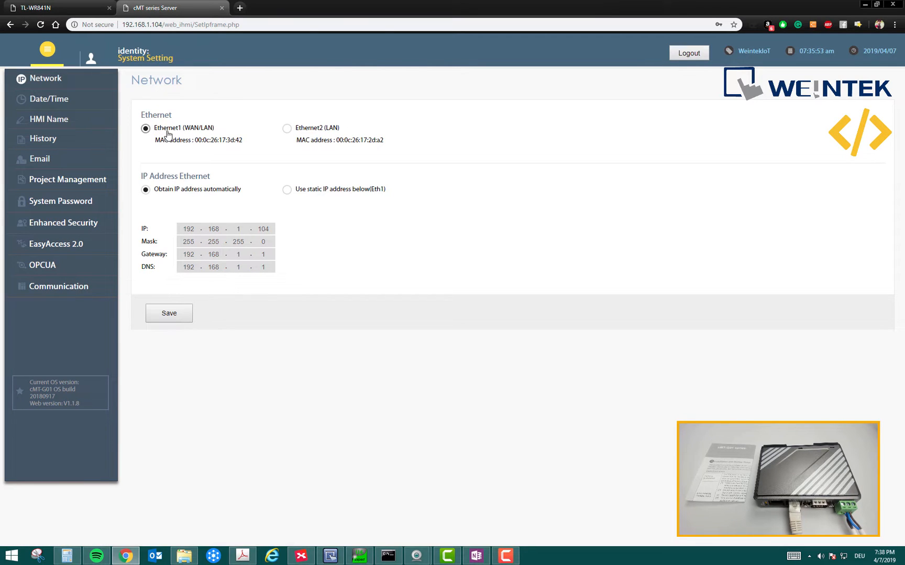
{"action": "mouse_move", "coordinate": [195, 136]}
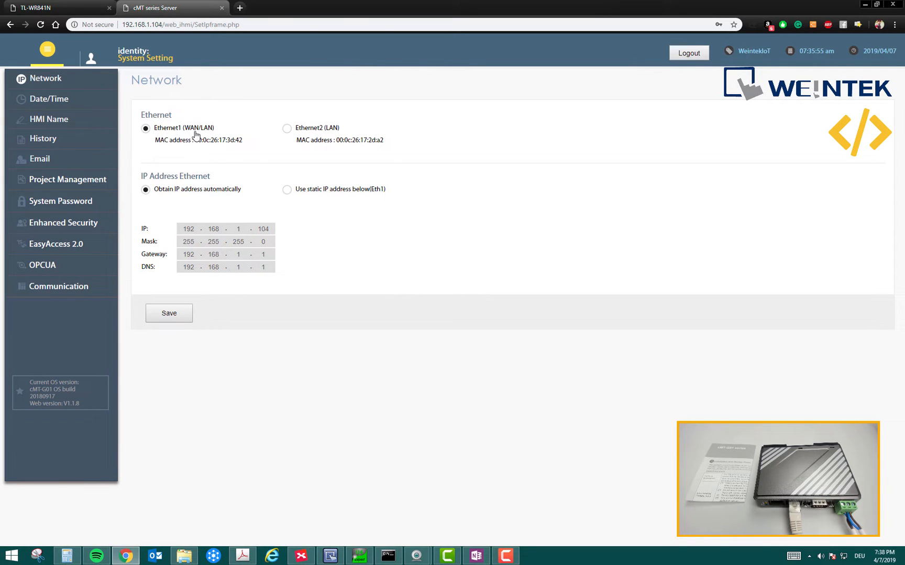
{"action": "mouse_move", "coordinate": [183, 141]}
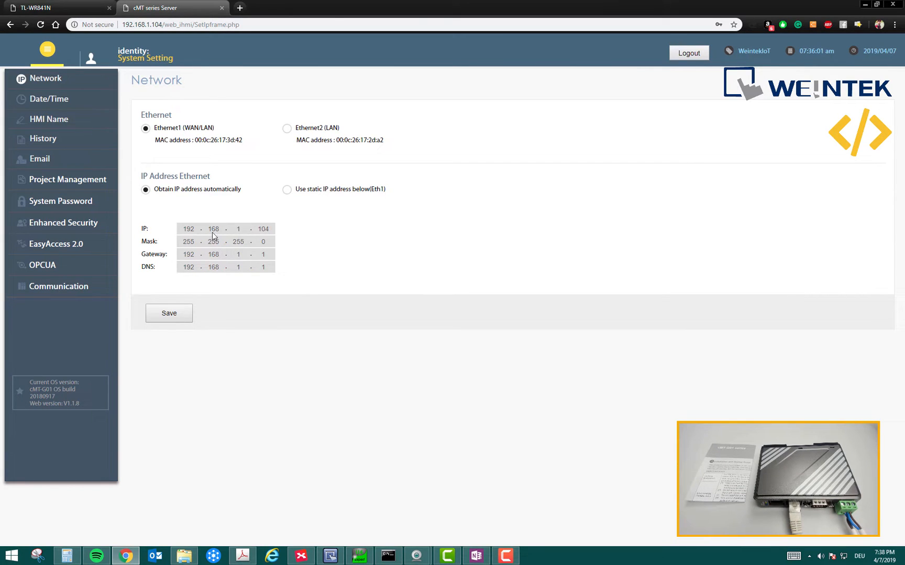
{"action": "mouse_move", "coordinate": [264, 239]}
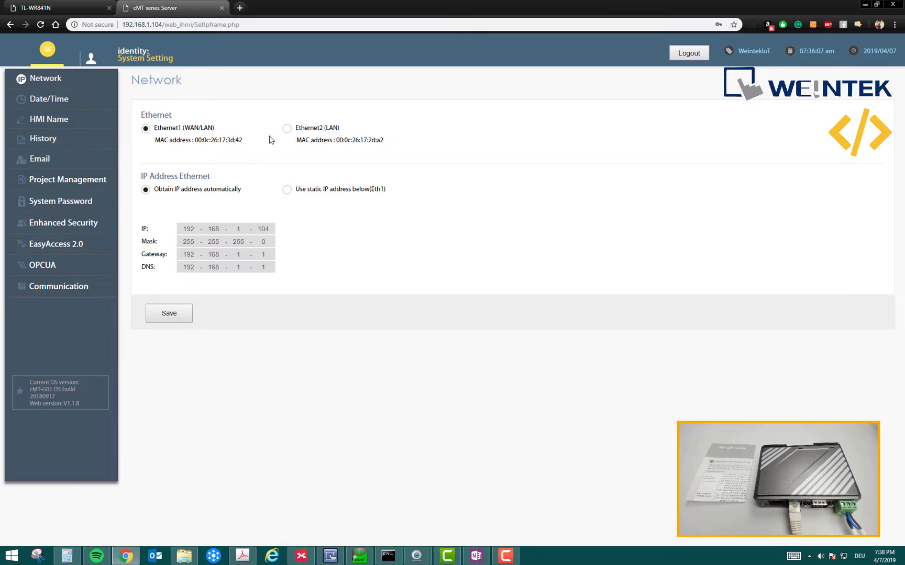
{"action": "left_click", "coordinate": [287, 189]}
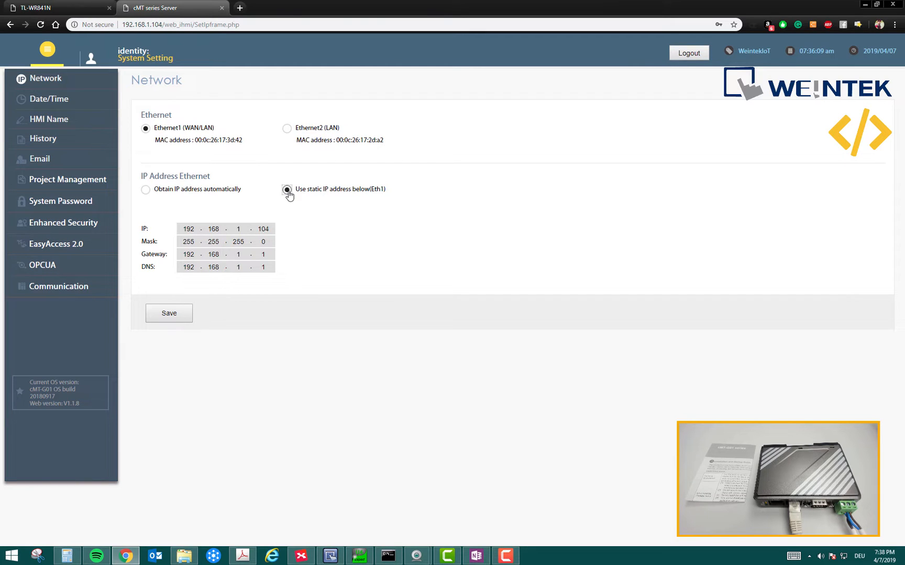
{"action": "left_click", "coordinate": [145, 189]}
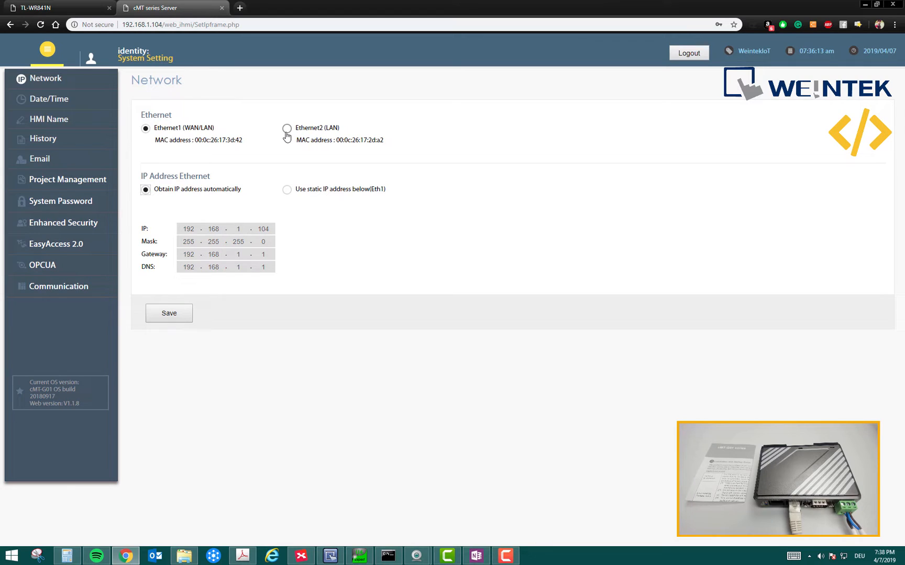
{"action": "left_click", "coordinate": [287, 127]}
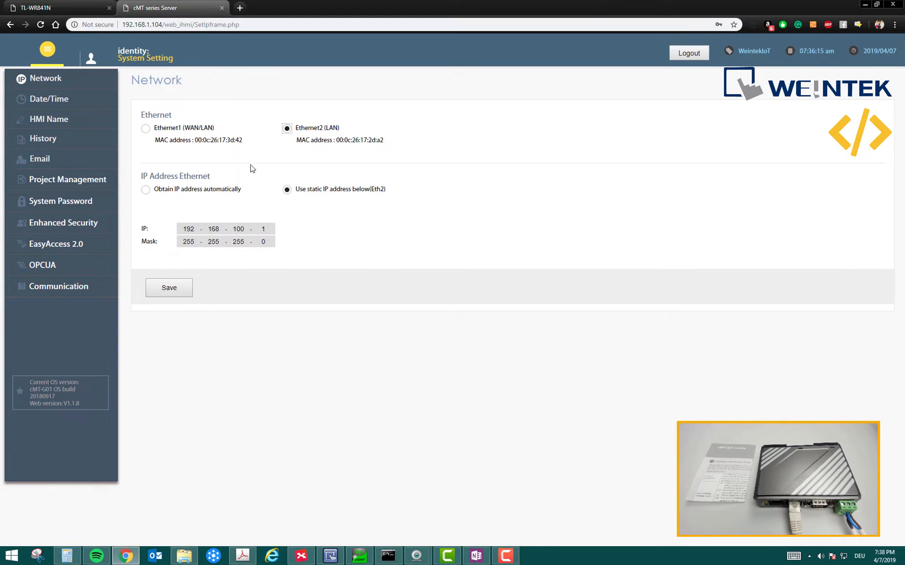
{"action": "mouse_move", "coordinate": [210, 246]}
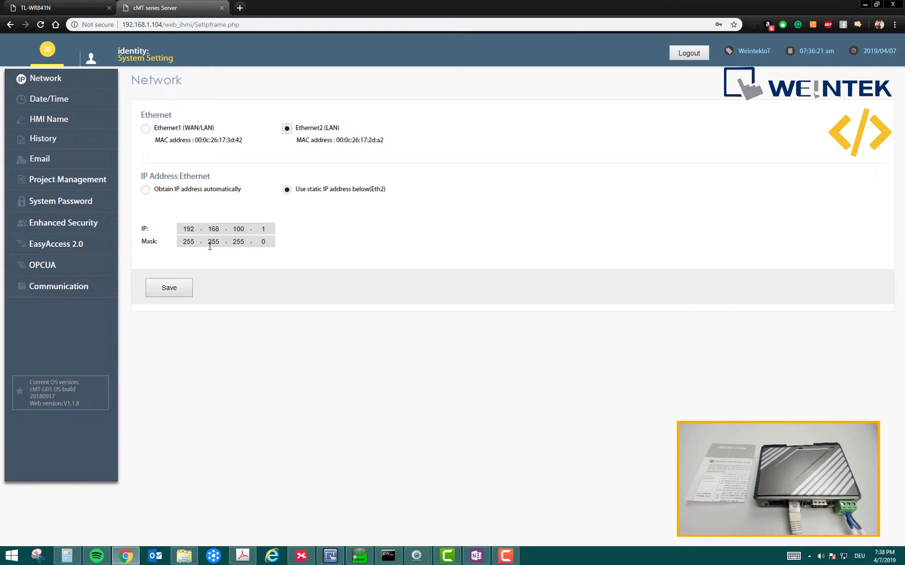
{"action": "left_click", "coordinate": [146, 127]}
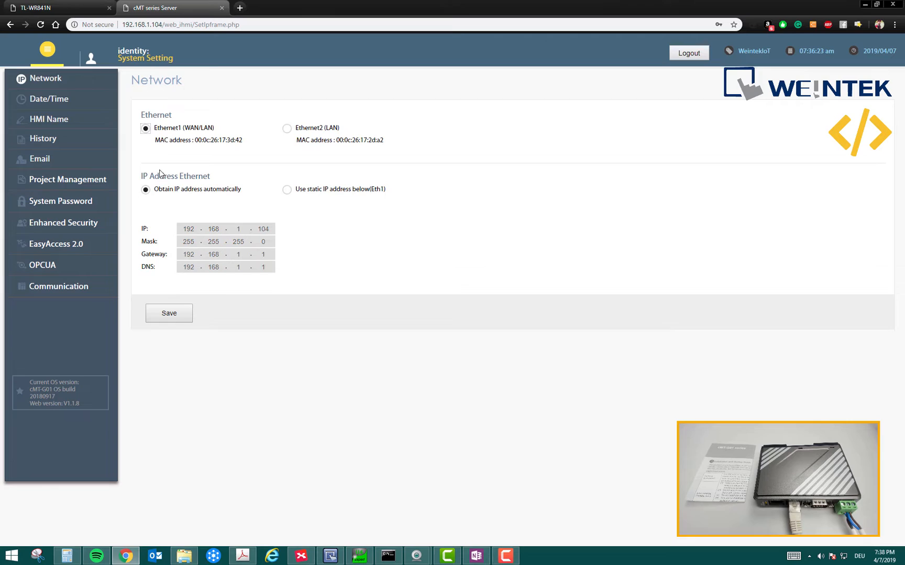
{"action": "mouse_move", "coordinate": [215, 183]}
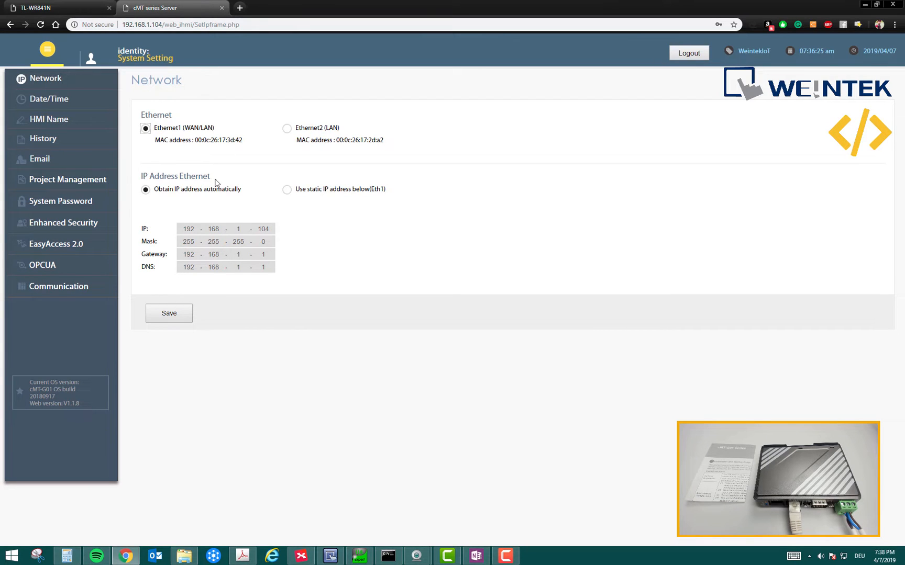
{"action": "mouse_move", "coordinate": [312, 220]}
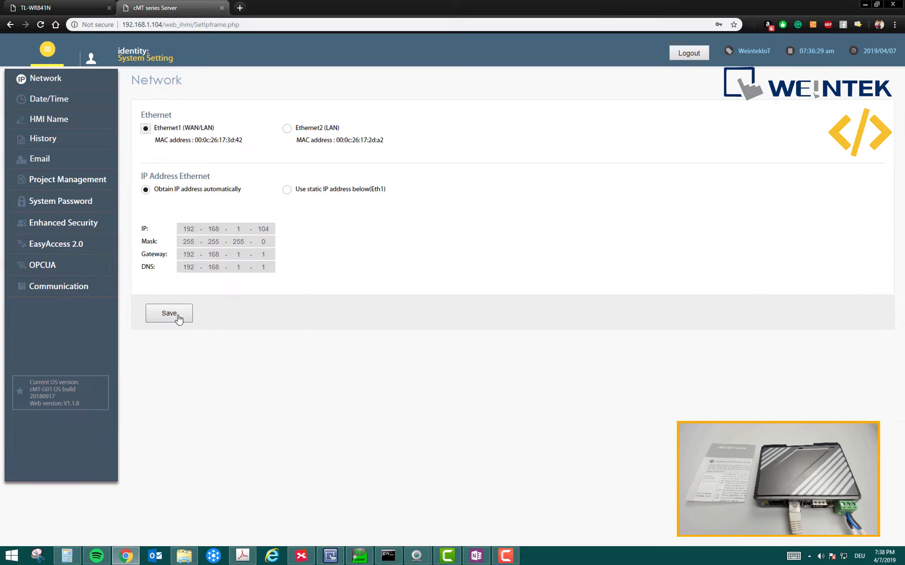
{"action": "left_click", "coordinate": [48, 98]}
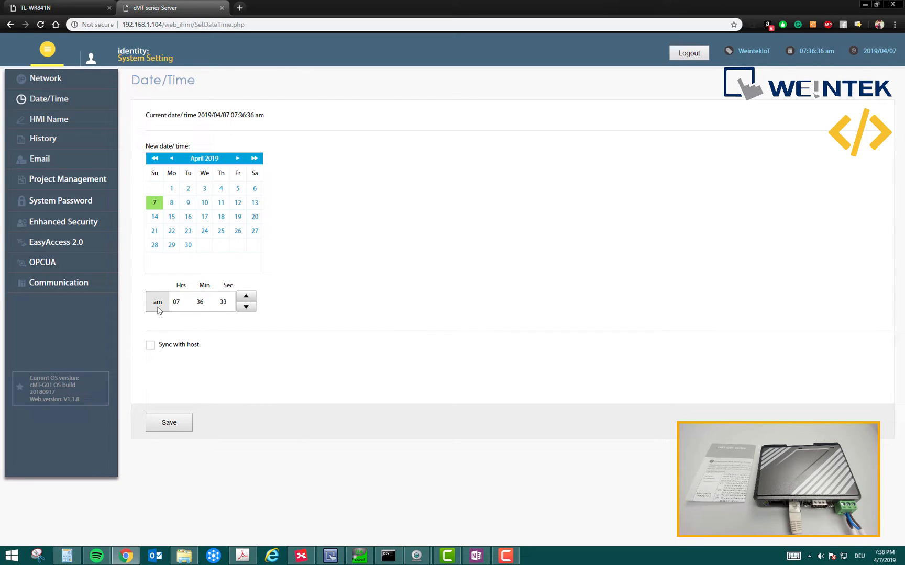
{"action": "mouse_move", "coordinate": [173, 304]}
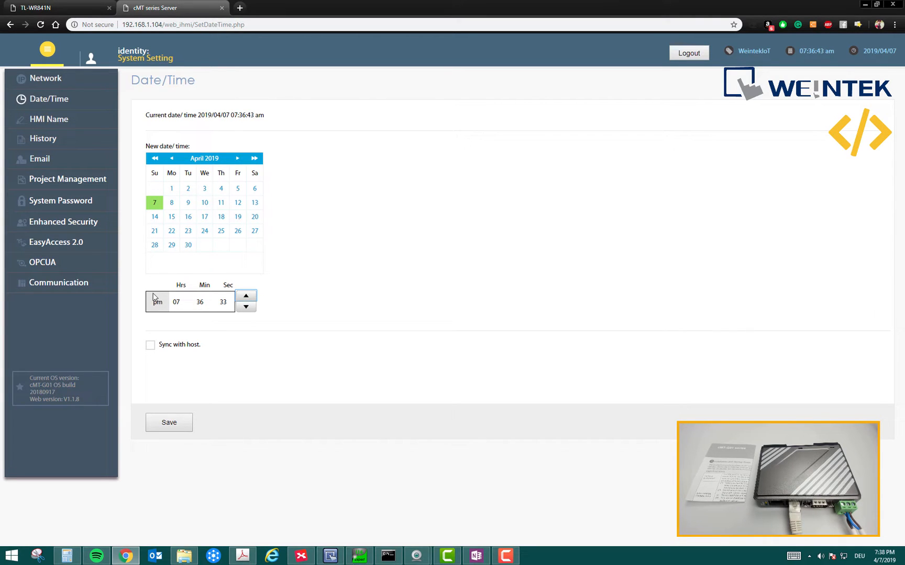
{"action": "mouse_move", "coordinate": [175, 401]}
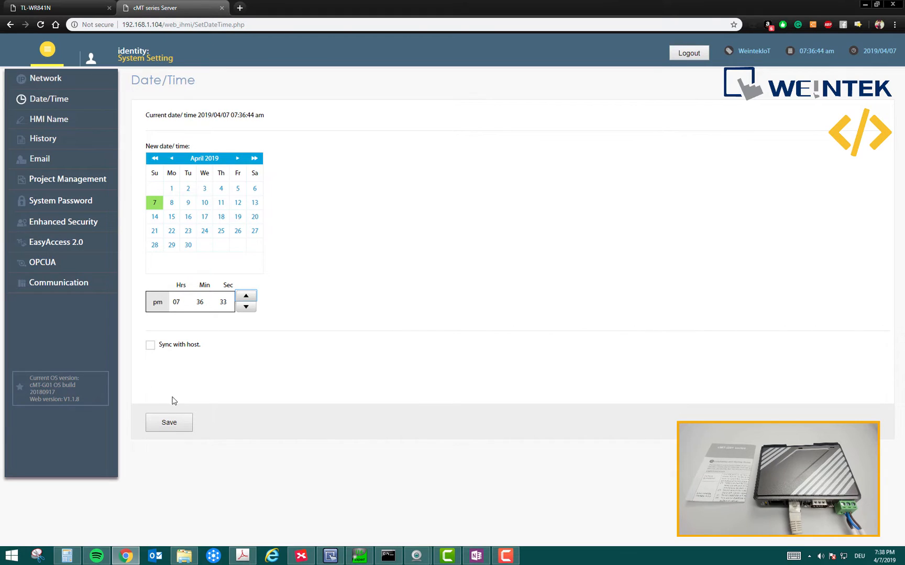
Save the clock as 07:36 pm on 2019/04/07 and dismiss the success popup
{"action": "left_click", "coordinate": [168, 423]}
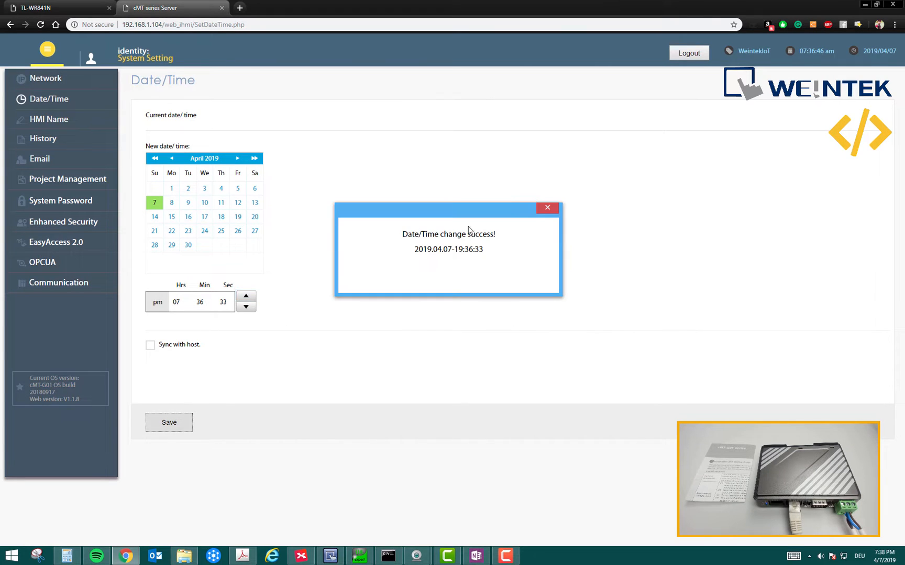
{"action": "left_click", "coordinate": [547, 207]}
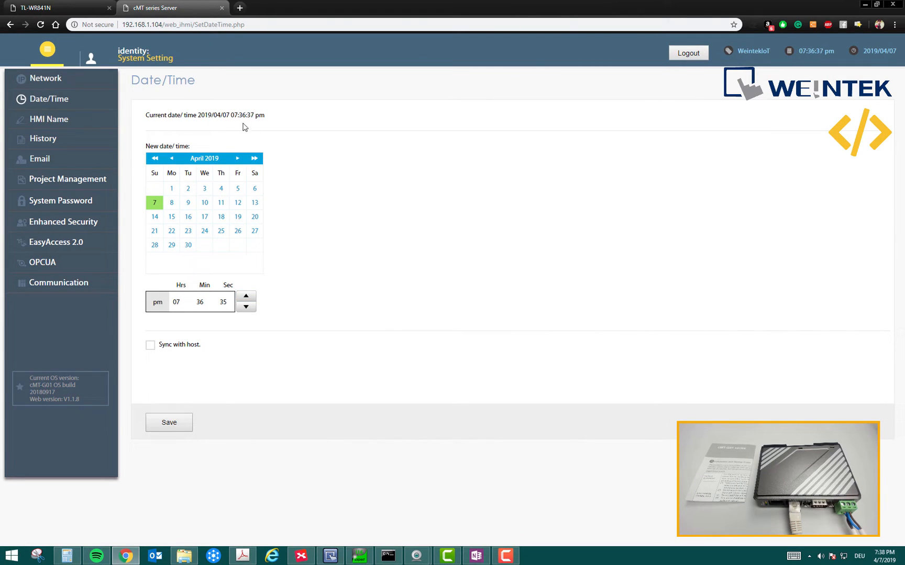
{"action": "left_click", "coordinate": [49, 119]}
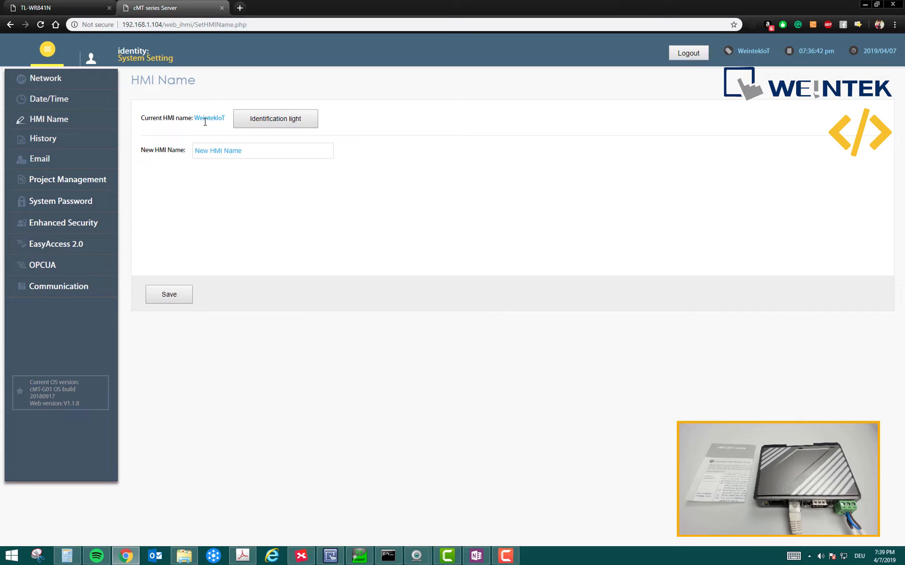
{"action": "mouse_move", "coordinate": [267, 126]}
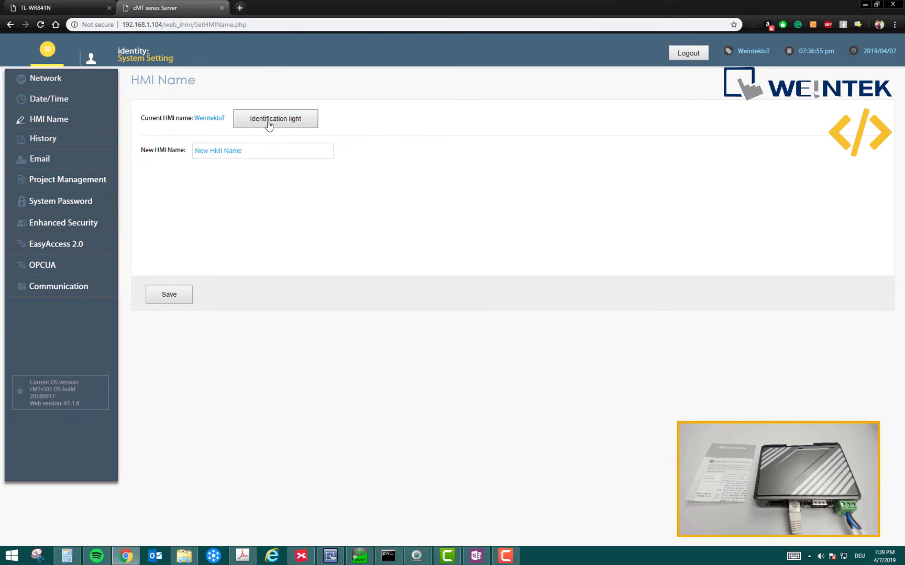
Flash the WeintekIoT gateway's identification lights twice, dismissing each popup
{"action": "left_click", "coordinate": [275, 119]}
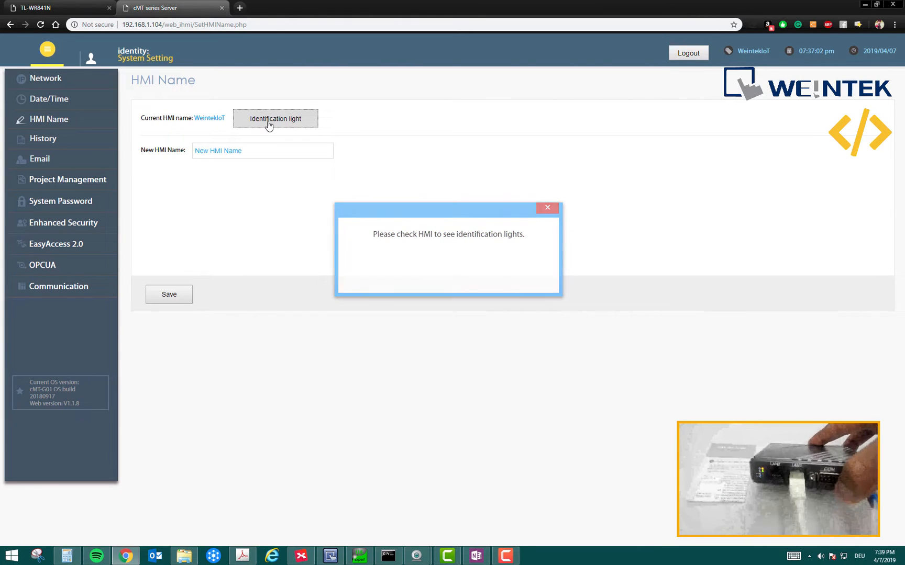
{"action": "left_click", "coordinate": [547, 208]}
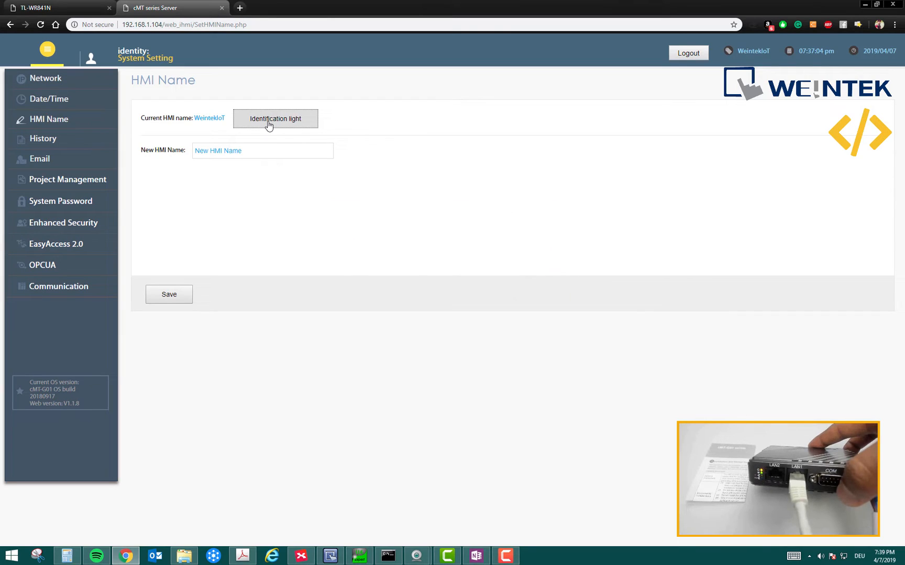
{"action": "left_click", "coordinate": [276, 119]}
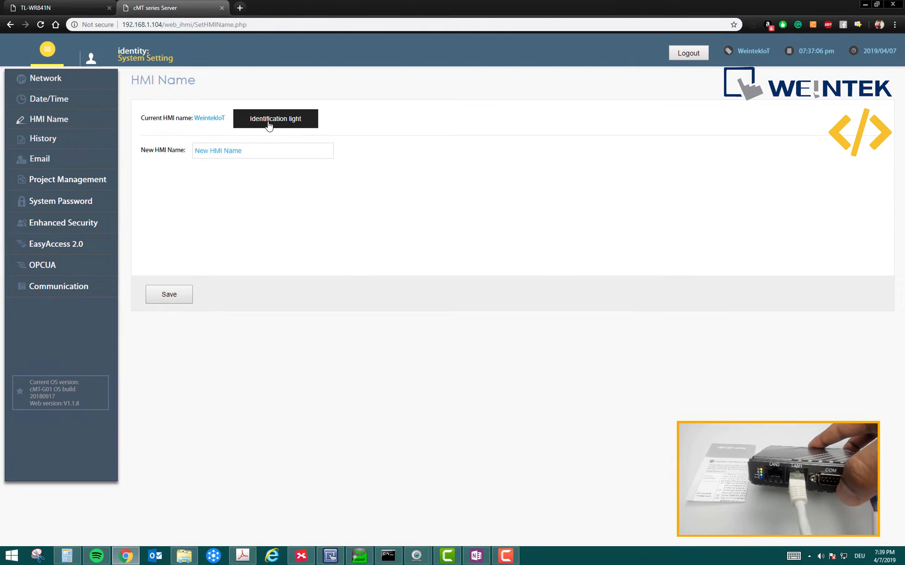
{"action": "left_click", "coordinate": [275, 119]}
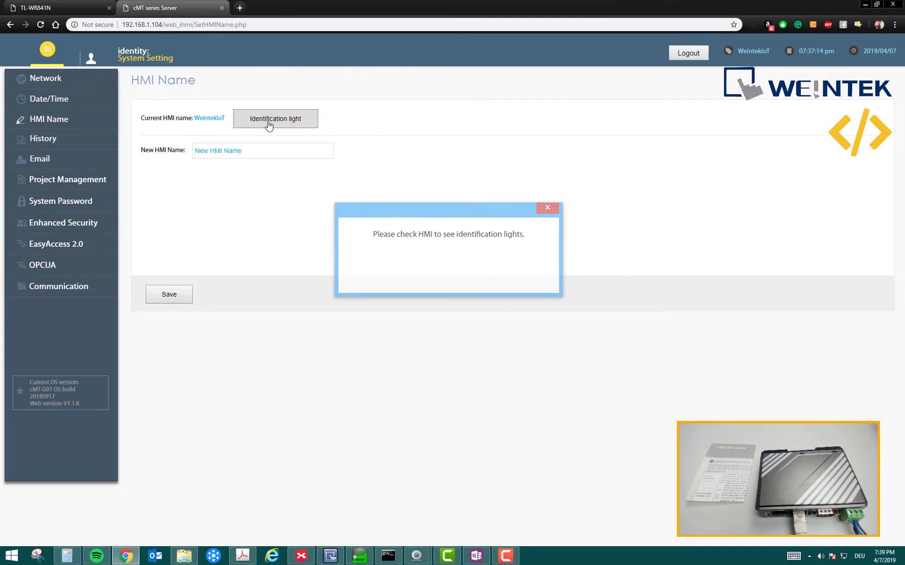
{"action": "left_click", "coordinate": [547, 208]}
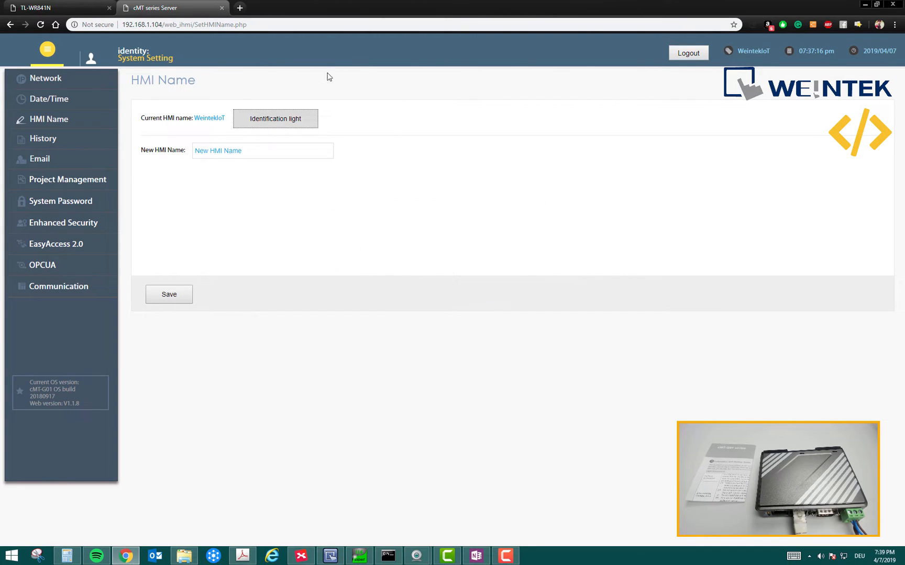
{"action": "mouse_move", "coordinate": [224, 98]}
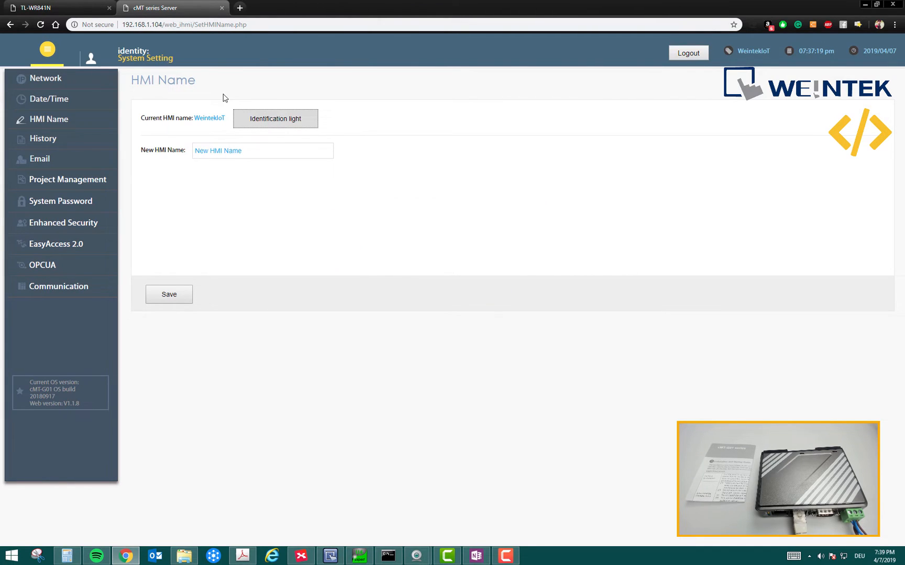
View the History Clear tab, then the Email page reporting mail not enabled
{"action": "left_click", "coordinate": [42, 138]}
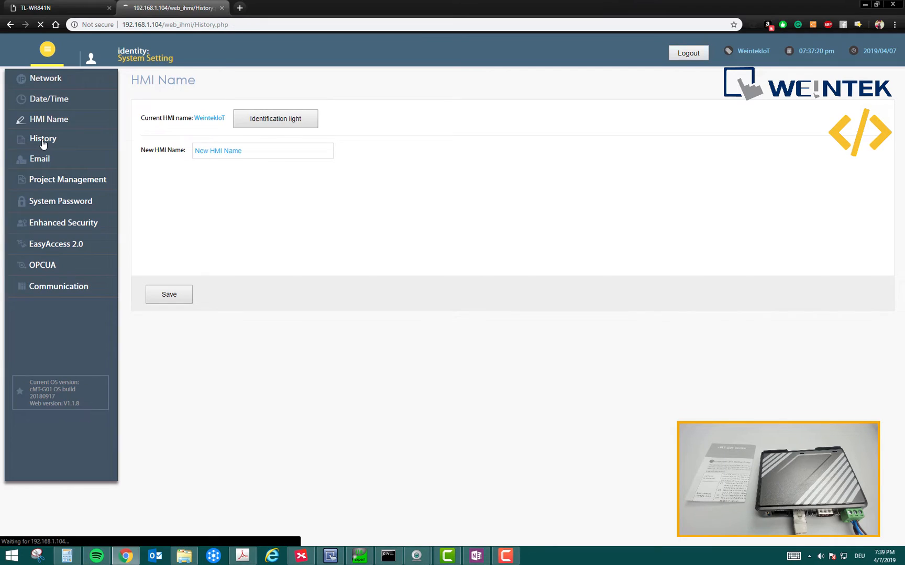
{"action": "left_click", "coordinate": [43, 138]}
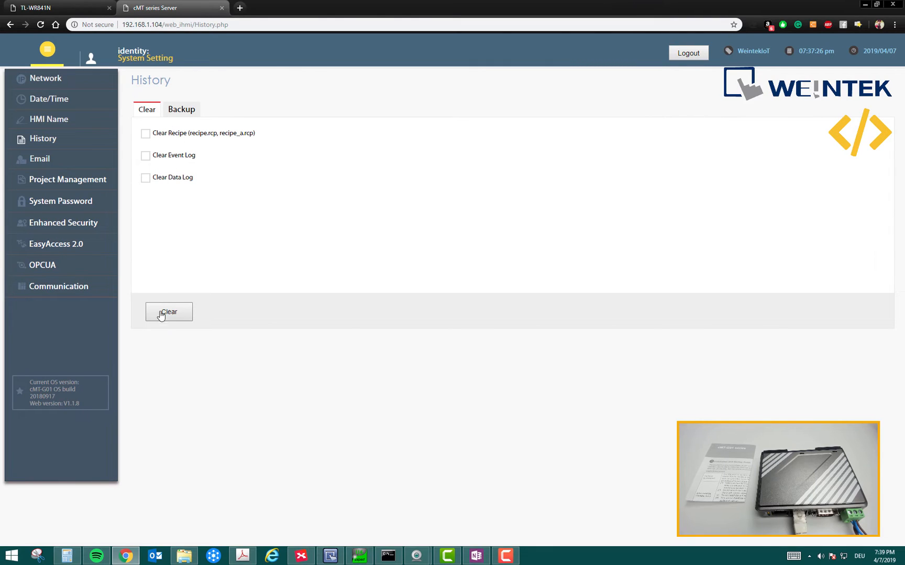
{"action": "mouse_move", "coordinate": [49, 175]}
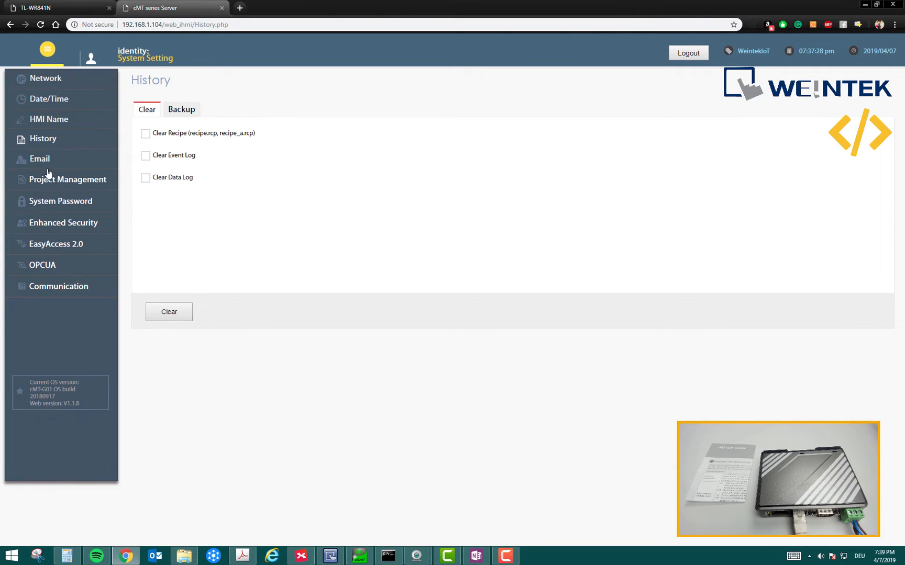
{"action": "left_click", "coordinate": [39, 158]}
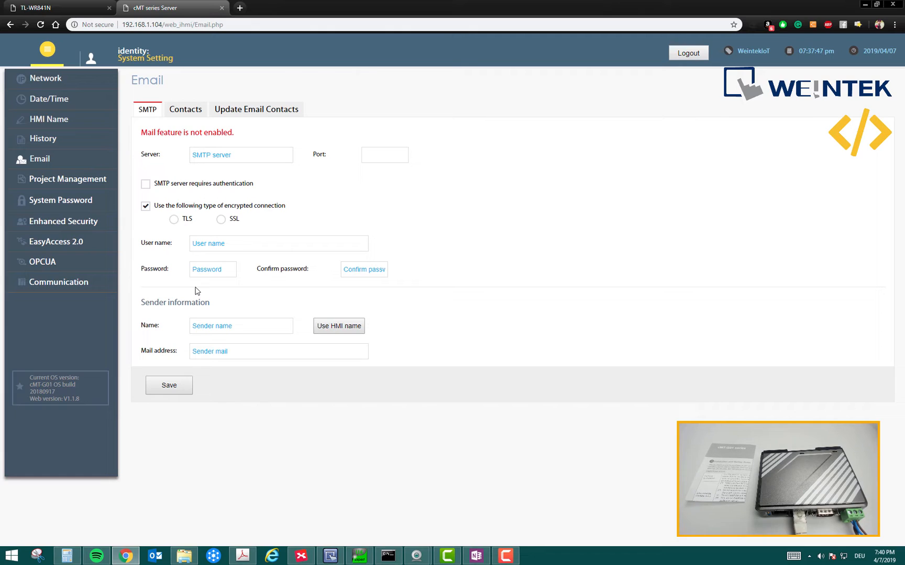
{"action": "mouse_move", "coordinate": [181, 228]}
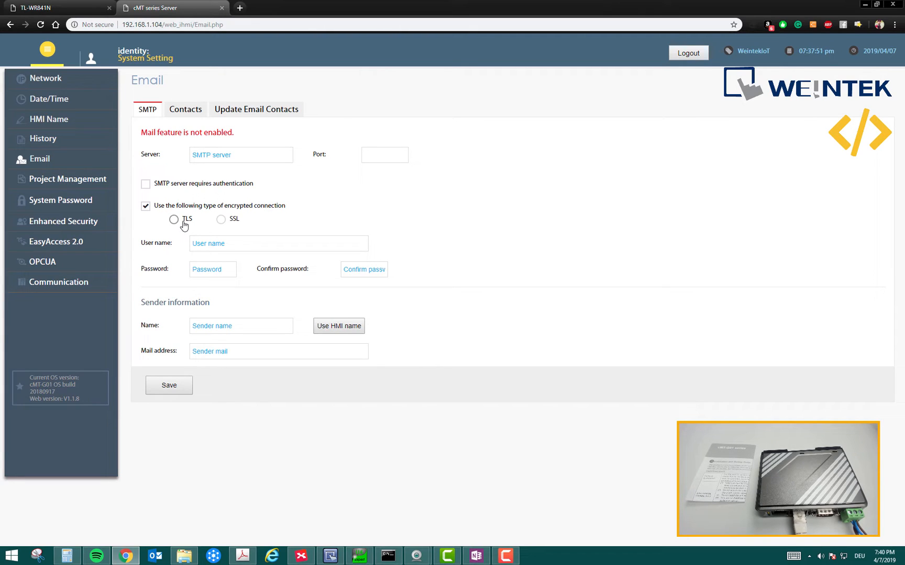
Look over Project Management's restart option, then bring up the System Password page
{"action": "left_click", "coordinate": [68, 179]}
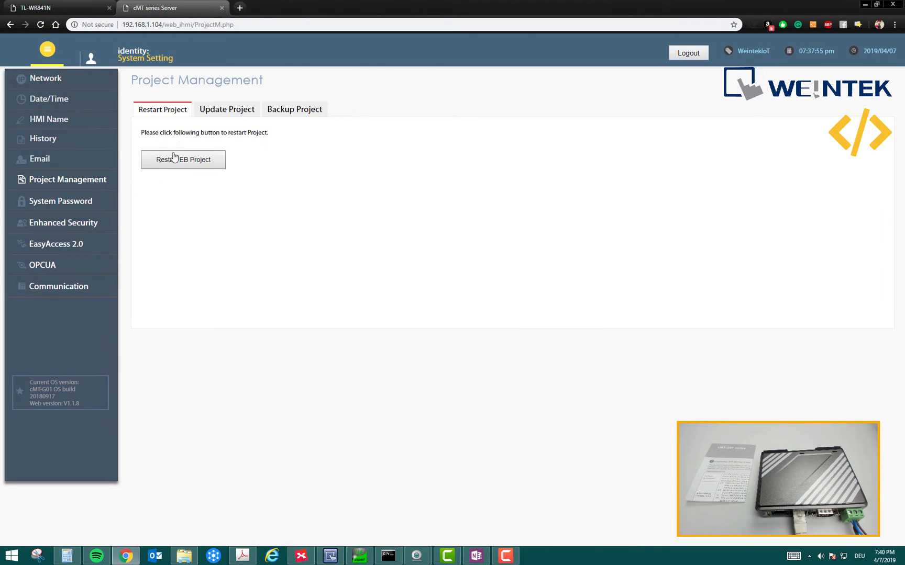
{"action": "mouse_move", "coordinate": [216, 125]}
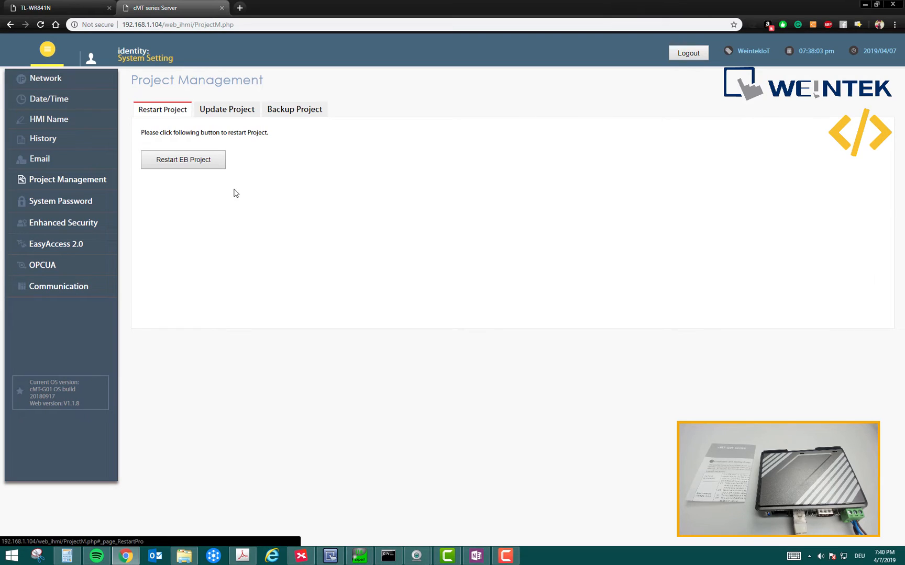
{"action": "mouse_move", "coordinate": [123, 187]}
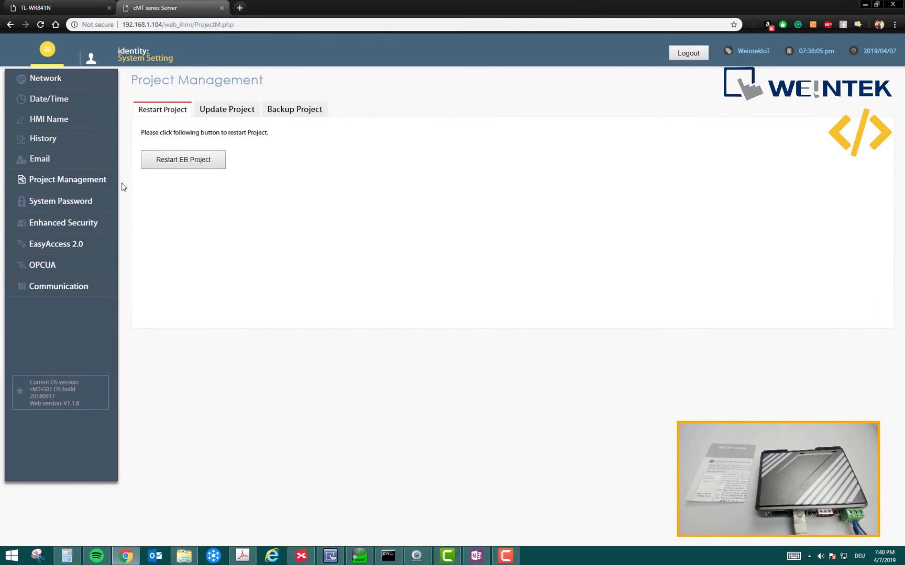
{"action": "mouse_move", "coordinate": [111, 188]}
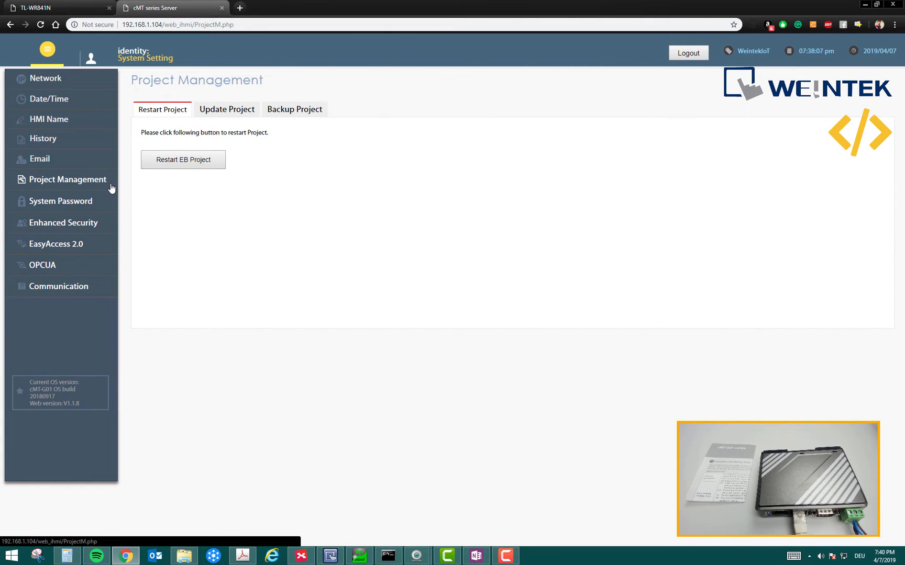
{"action": "mouse_move", "coordinate": [86, 191]}
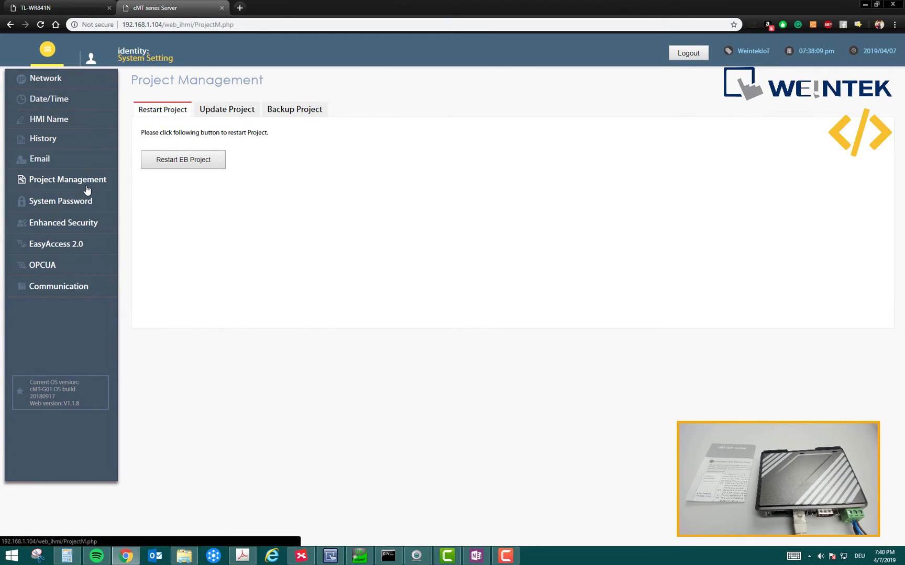
{"action": "mouse_move", "coordinate": [149, 179]}
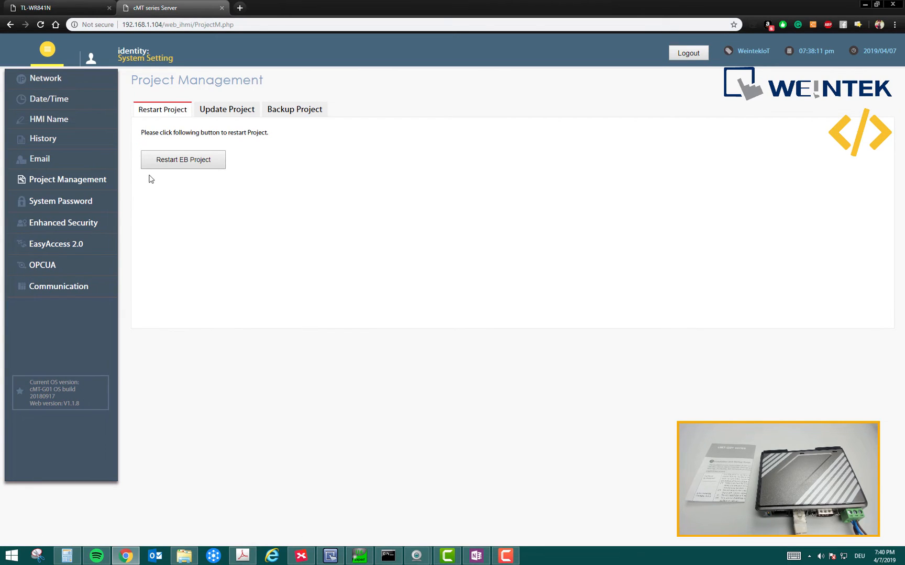
{"action": "left_click", "coordinate": [60, 201]}
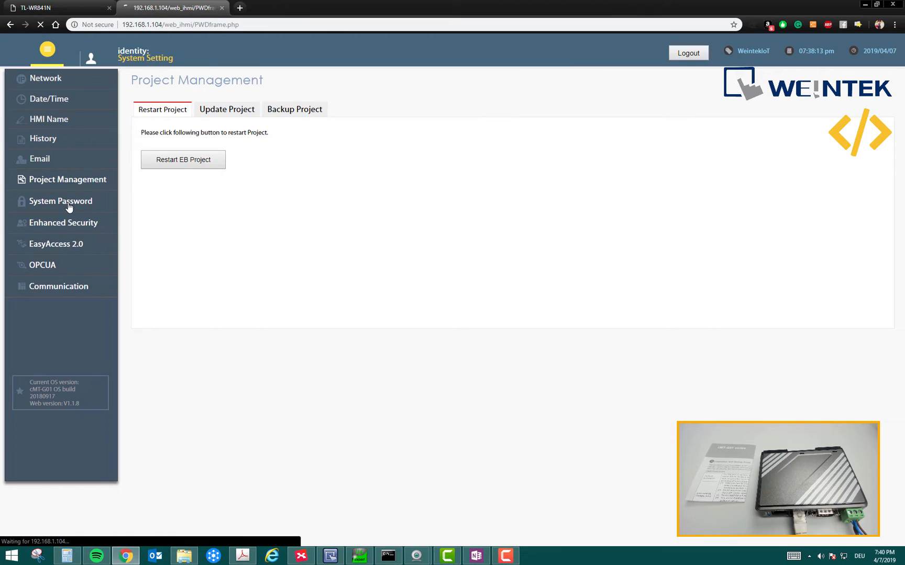
{"action": "left_click", "coordinate": [61, 201]}
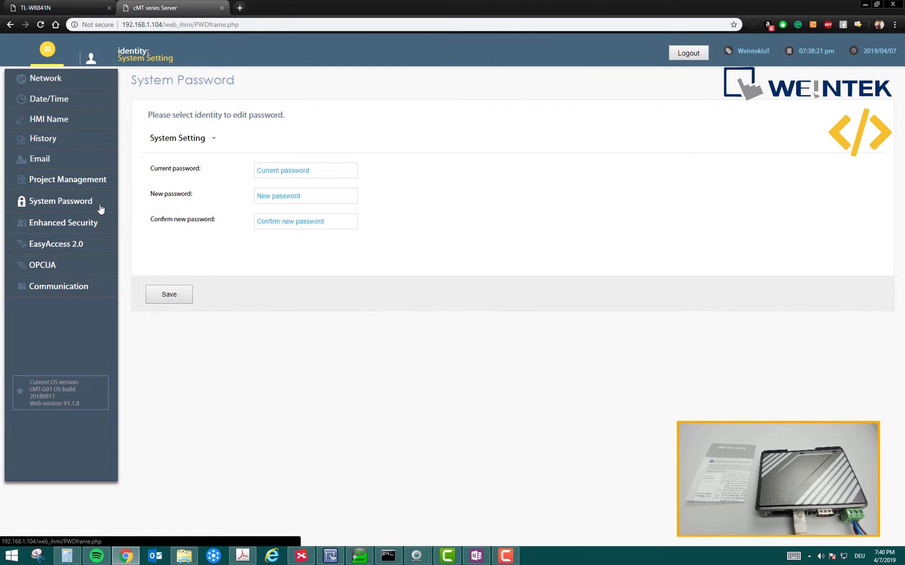
Show the Enhanced Security page with its account database locked to one user
{"action": "left_click", "coordinate": [63, 223]}
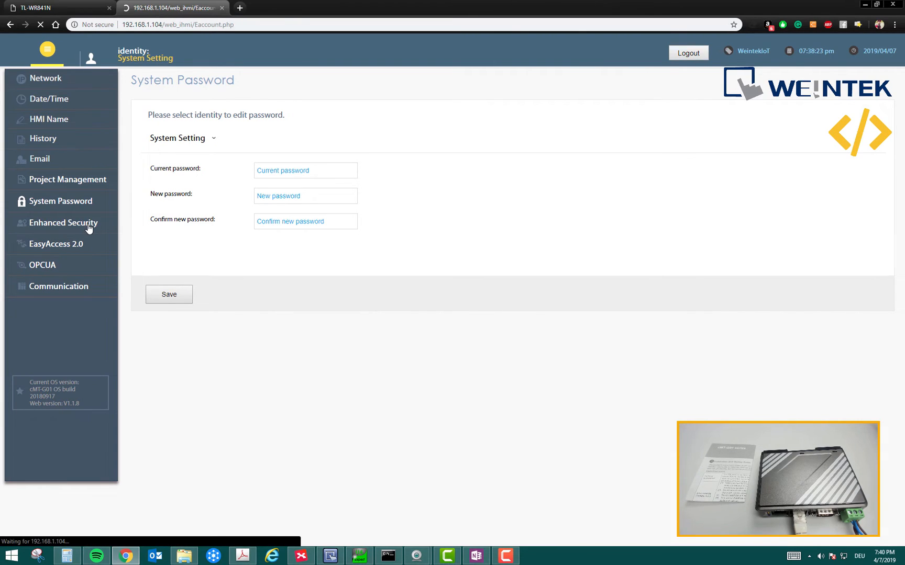
{"action": "left_click", "coordinate": [62, 223]}
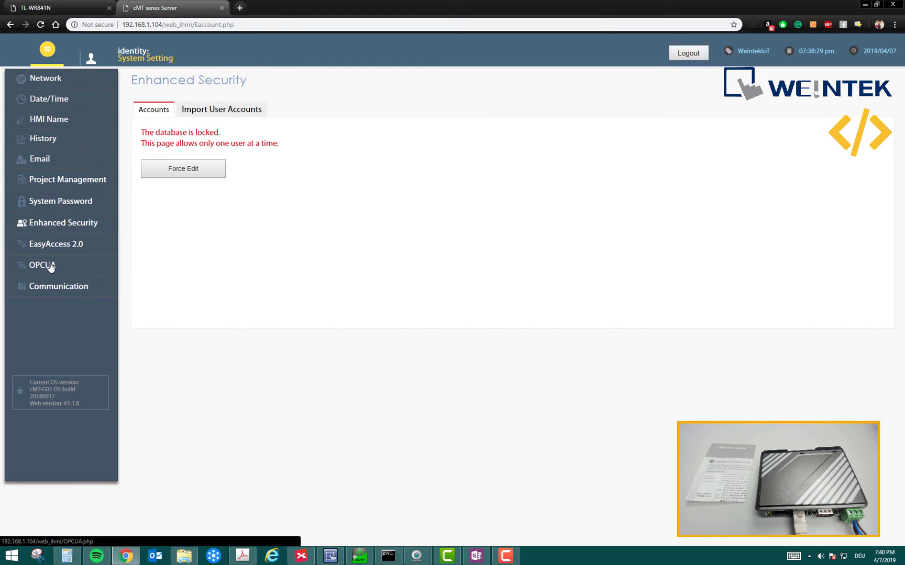
{"action": "mouse_move", "coordinate": [129, 213]}
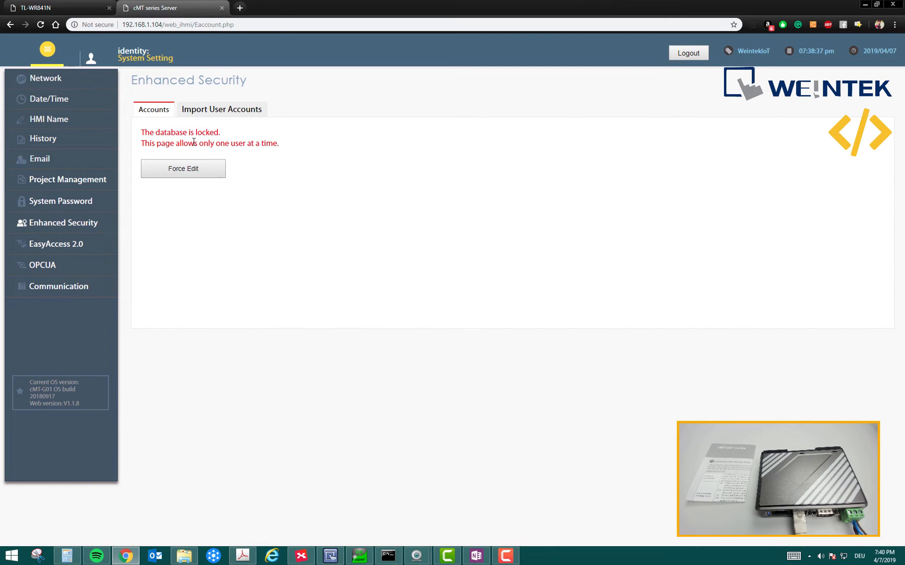
{"action": "mouse_move", "coordinate": [195, 141]}
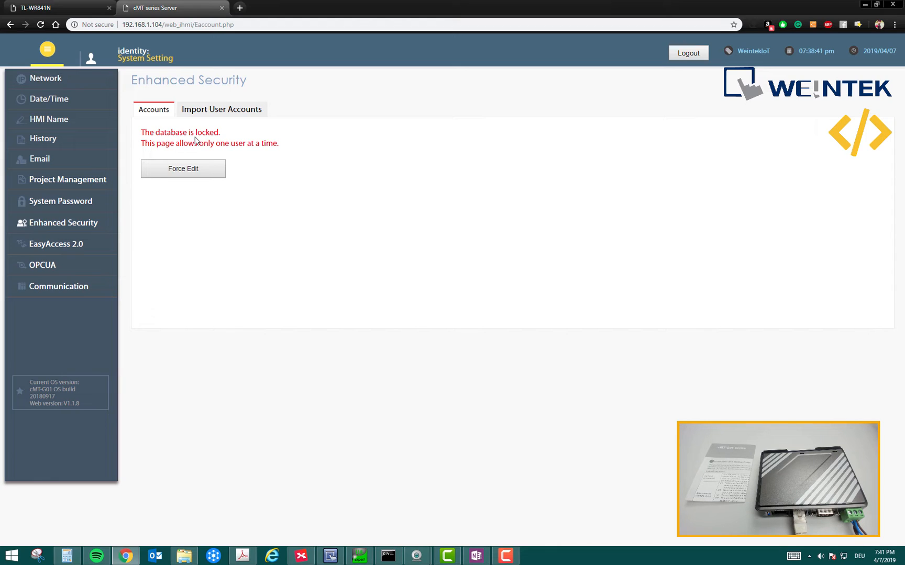
{"action": "mouse_move", "coordinate": [197, 197]}
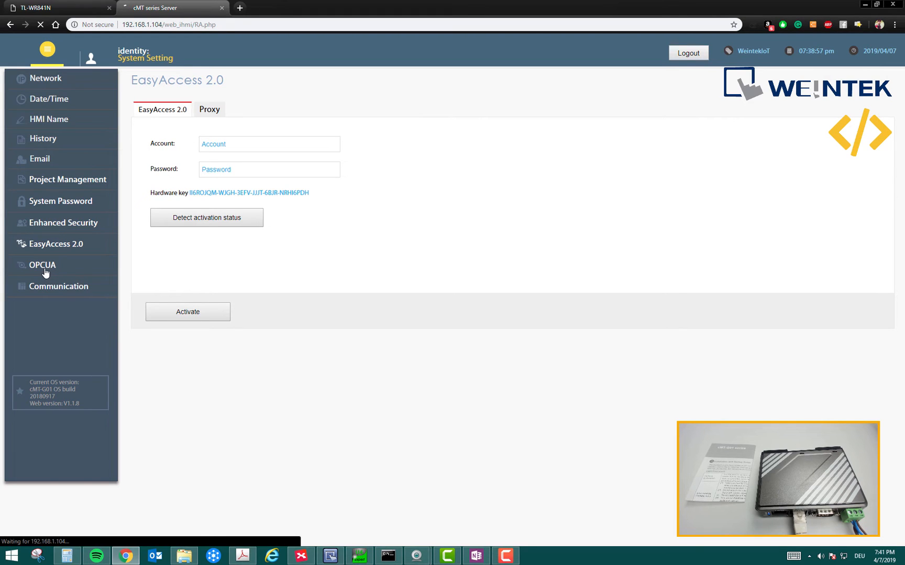
Bring up the OPC UA Server Settings showing the server Stopped on port 4840
{"action": "left_click", "coordinate": [41, 265]}
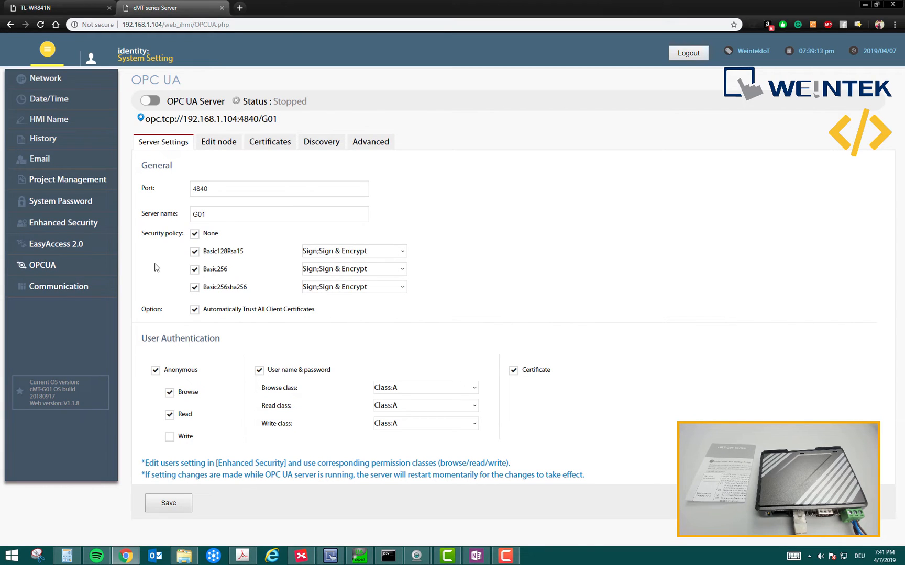
{"action": "mouse_move", "coordinate": [368, 283]}
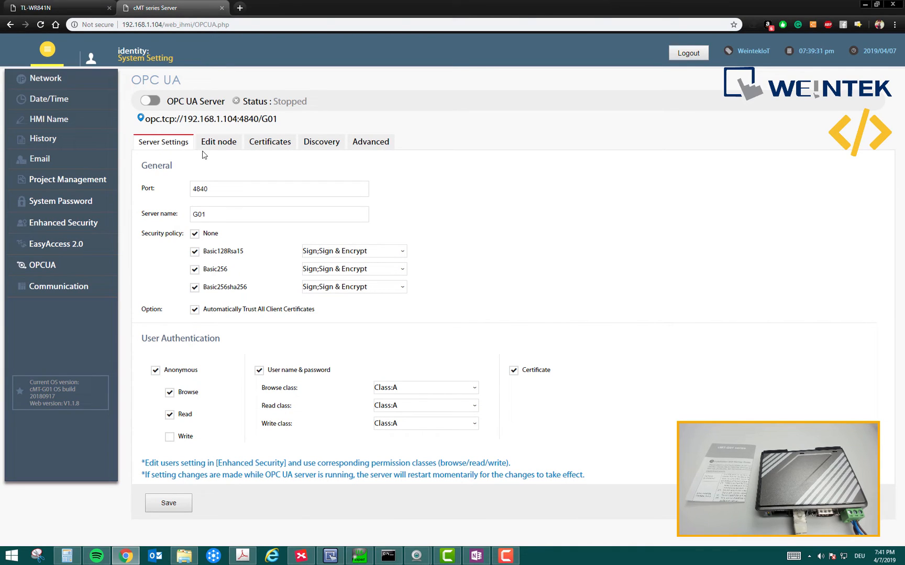
{"action": "mouse_move", "coordinate": [206, 131]}
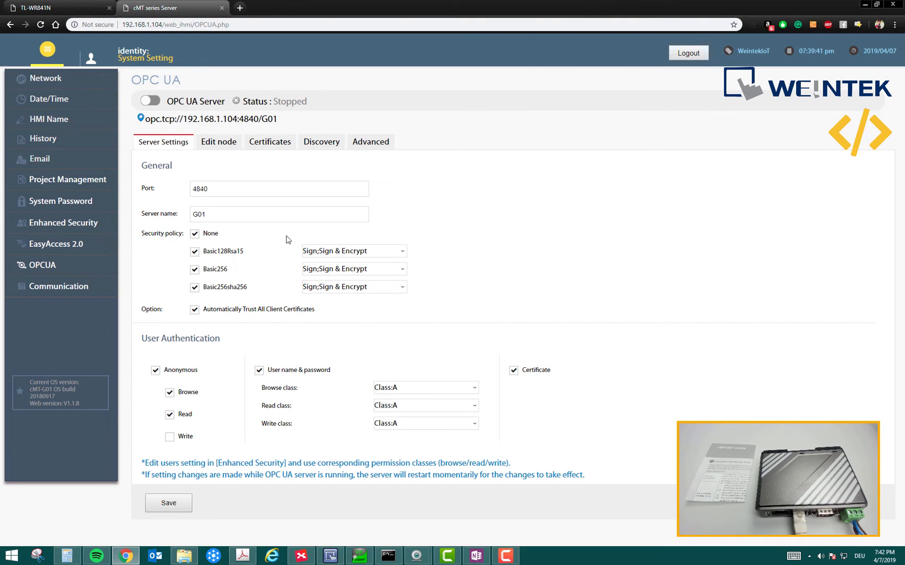
{"action": "mouse_move", "coordinate": [335, 248]}
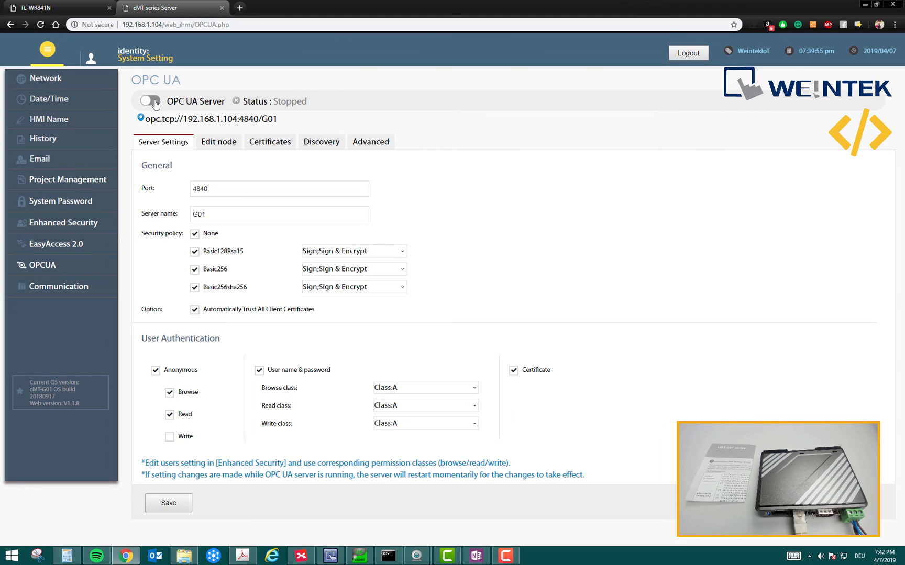
Start the OPC UA server so it runs at opc.tcp://192.168.1.104:4840/G01
{"action": "left_click", "coordinate": [151, 101]}
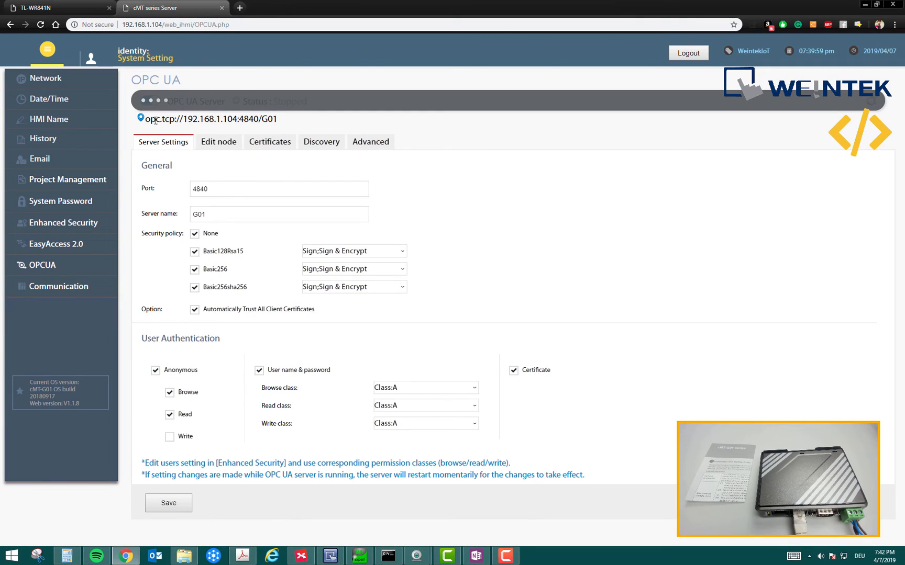
{"action": "left_click", "coordinate": [150, 101]}
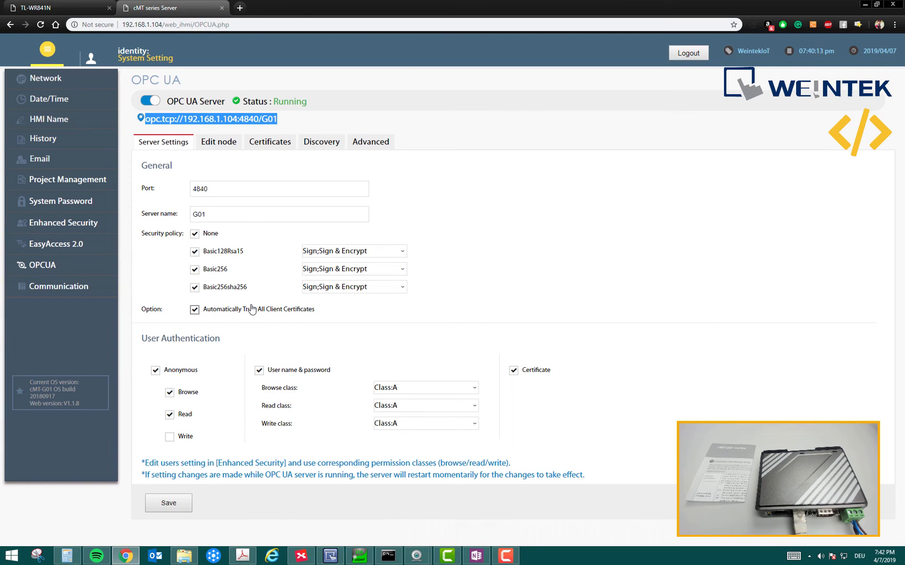
{"action": "mouse_move", "coordinate": [219, 141]}
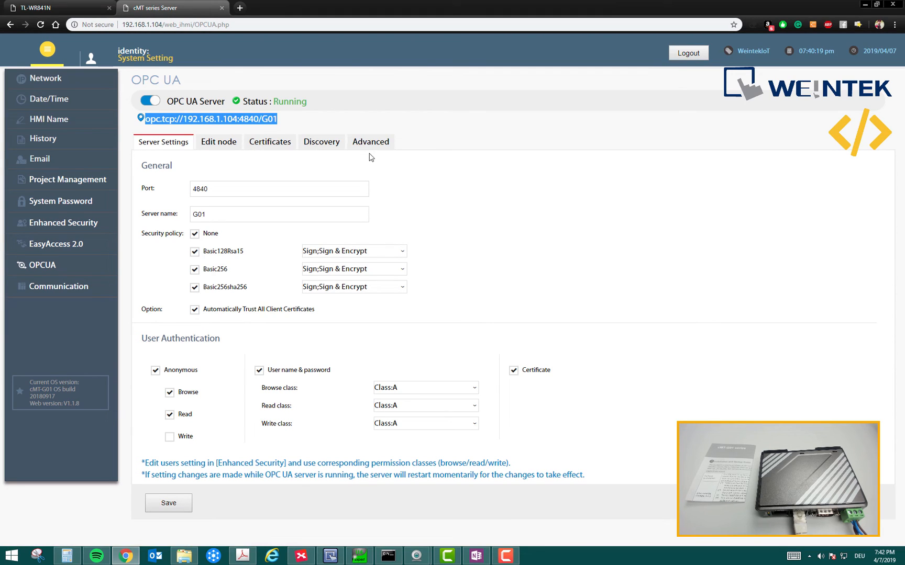
{"action": "mouse_move", "coordinate": [57, 287]}
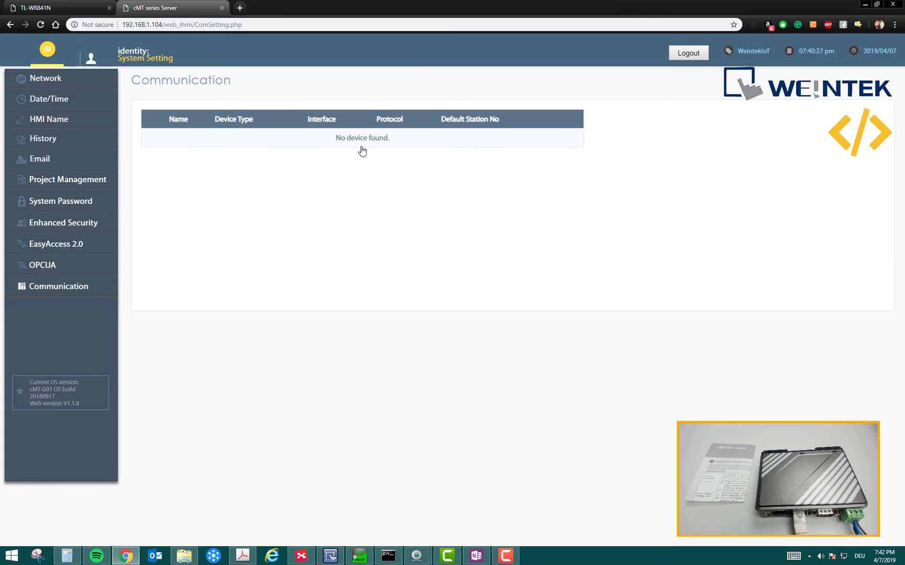
{"action": "mouse_move", "coordinate": [348, 148]}
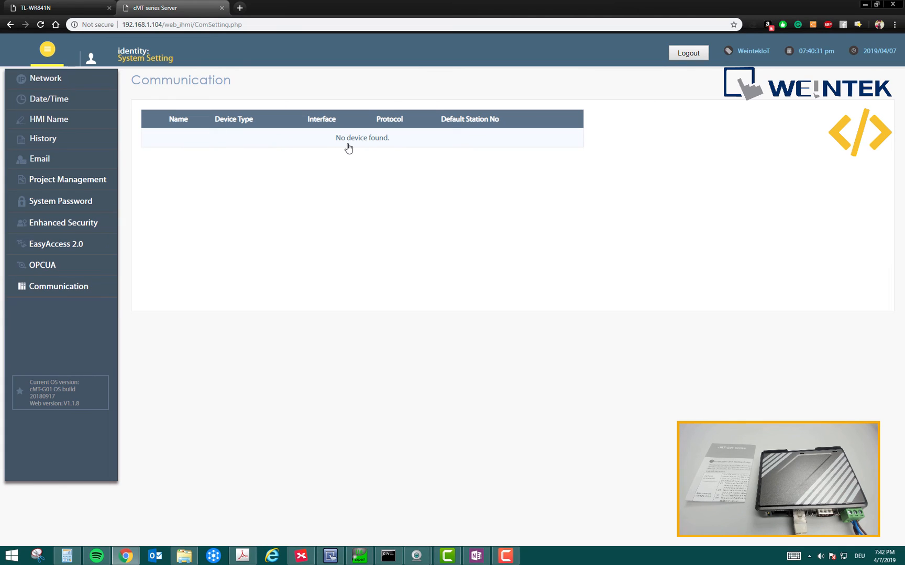
{"action": "mouse_move", "coordinate": [328, 158]}
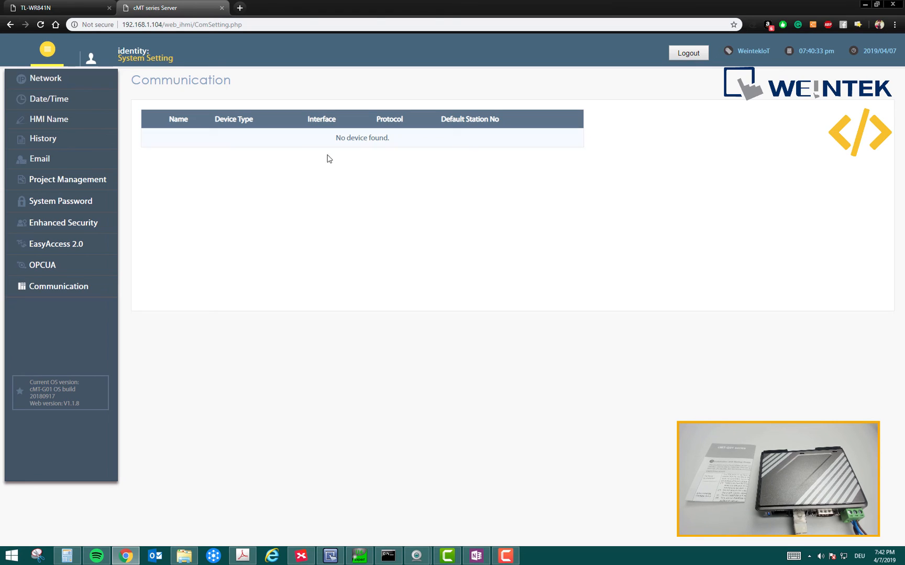
{"action": "mouse_move", "coordinate": [322, 321]}
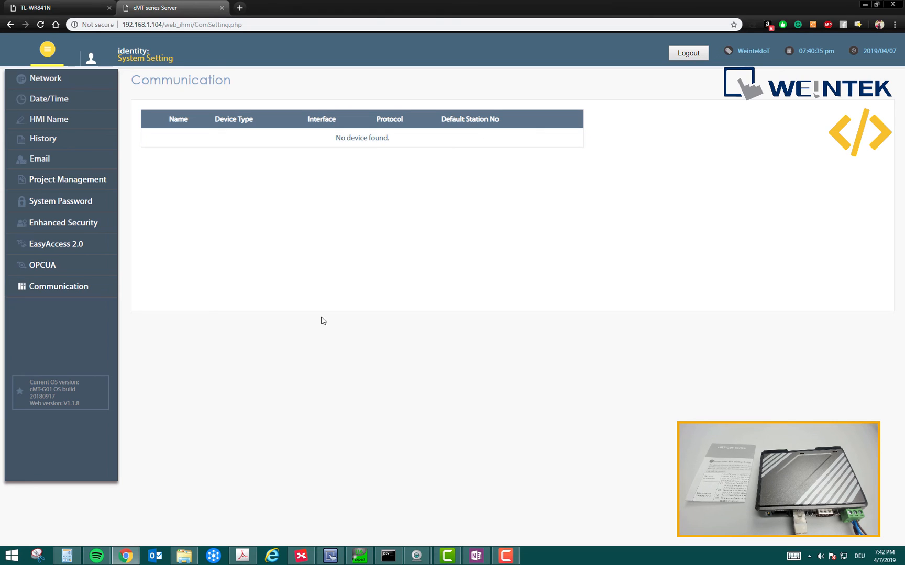
{"action": "mouse_move", "coordinate": [323, 330]}
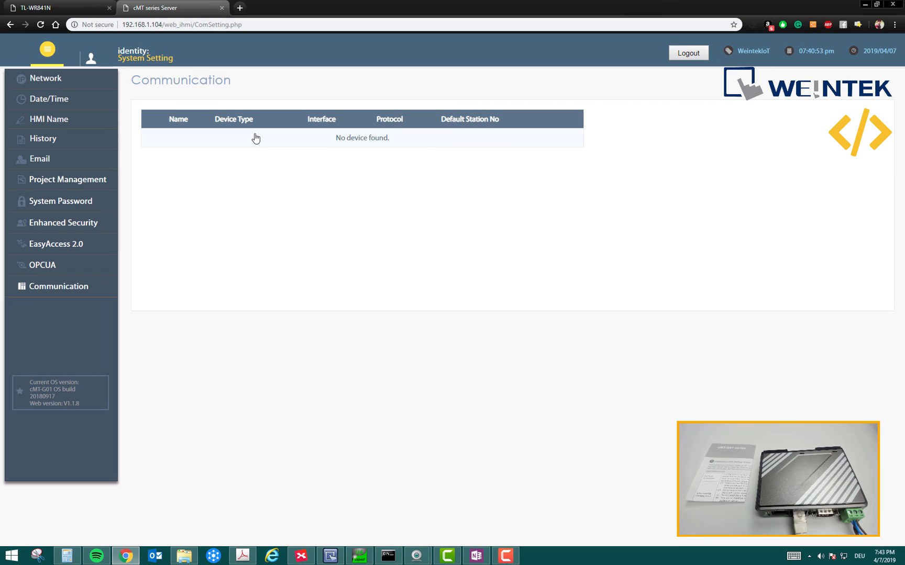
View the gateway's Network page, then return to the manual's cMT-G01 System Setting chapter
{"action": "left_click", "coordinate": [46, 78]}
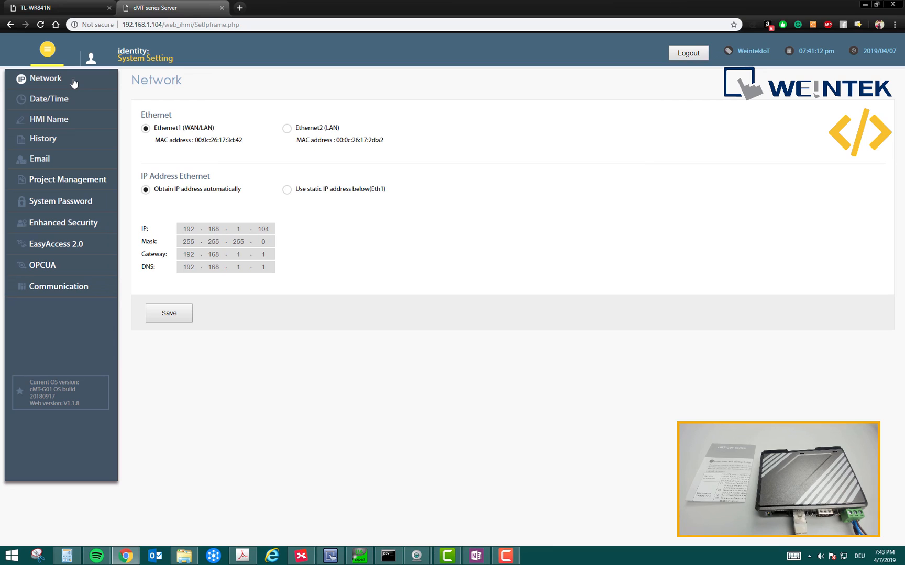
{"action": "mouse_move", "coordinate": [341, 411]}
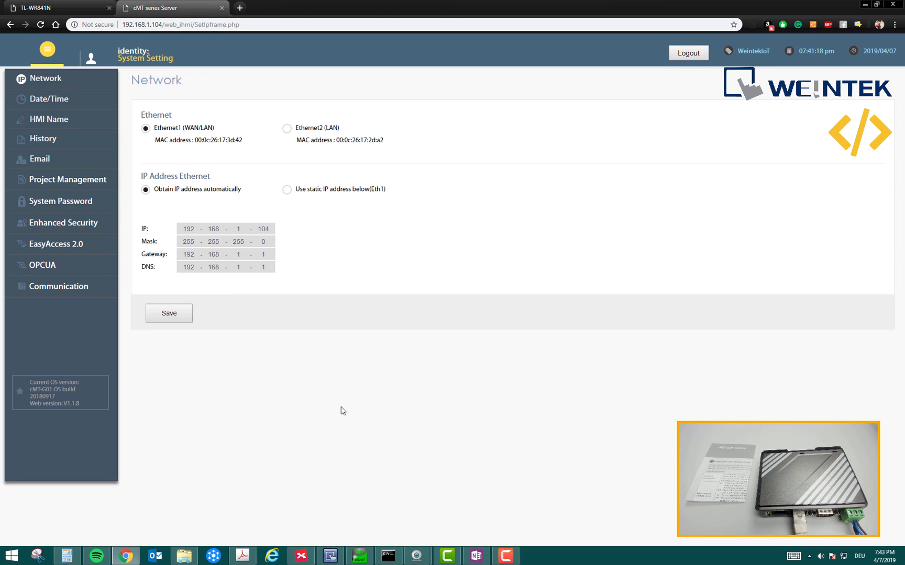
{"action": "mouse_move", "coordinate": [207, 528]}
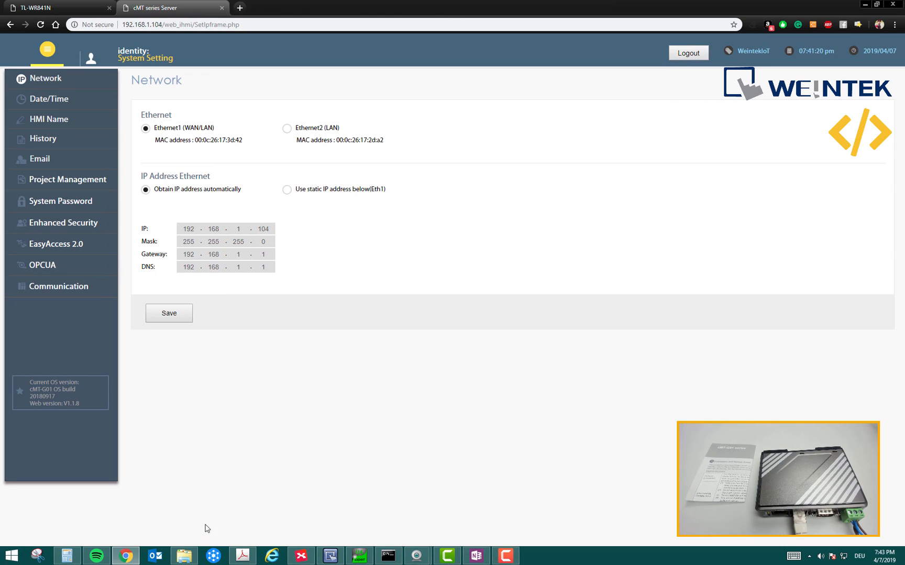
{"action": "left_click", "coordinate": [242, 556]}
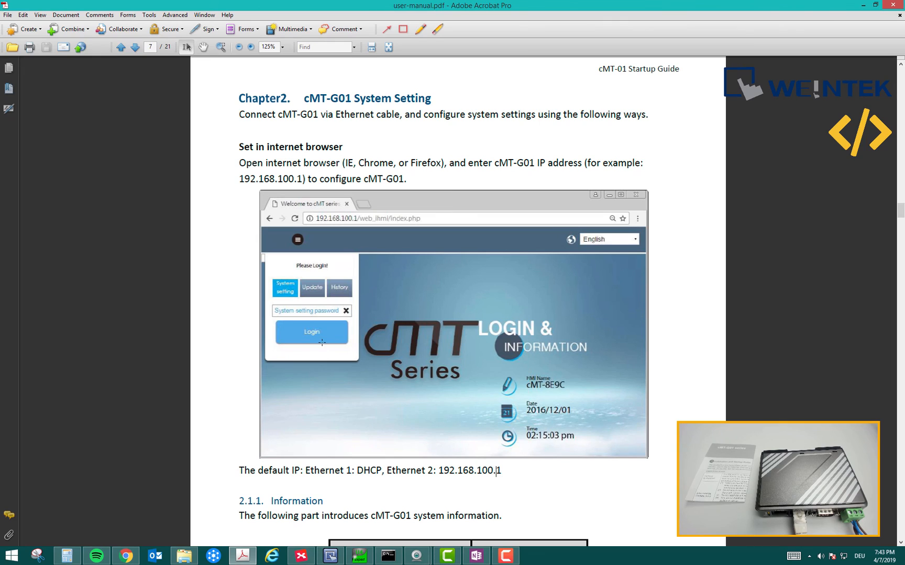